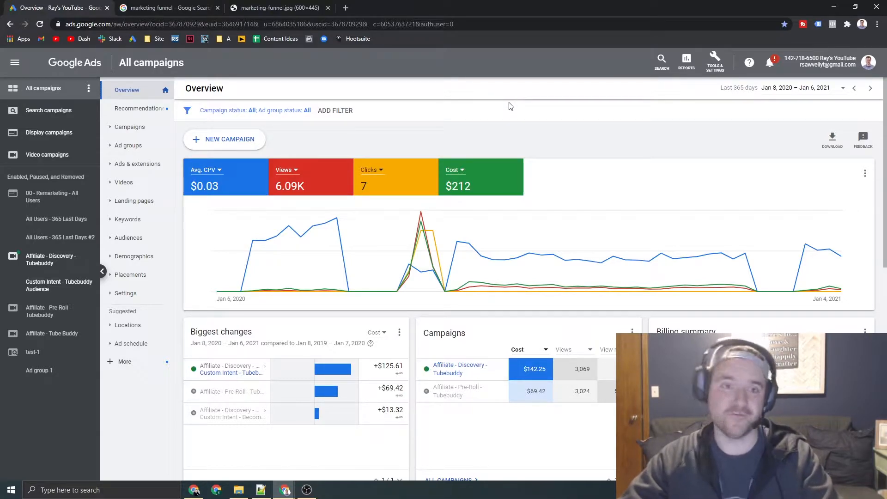
mouse_move(560, 117)
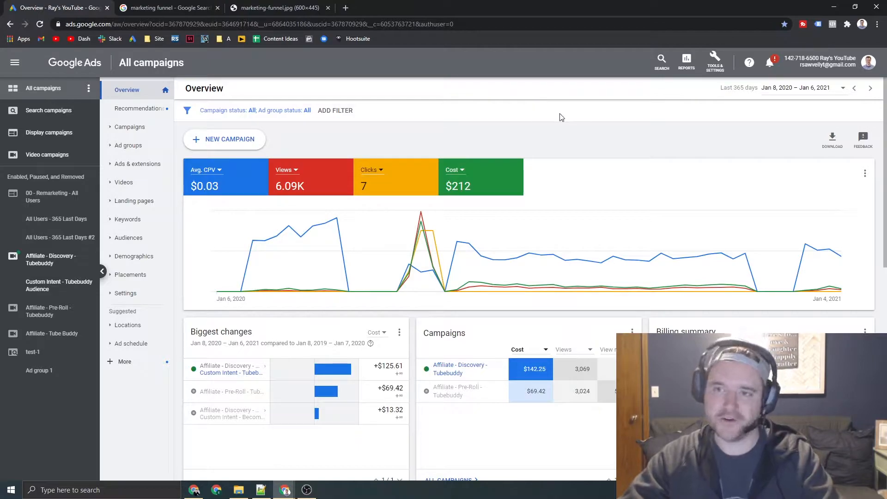
mouse_move(586, 124)
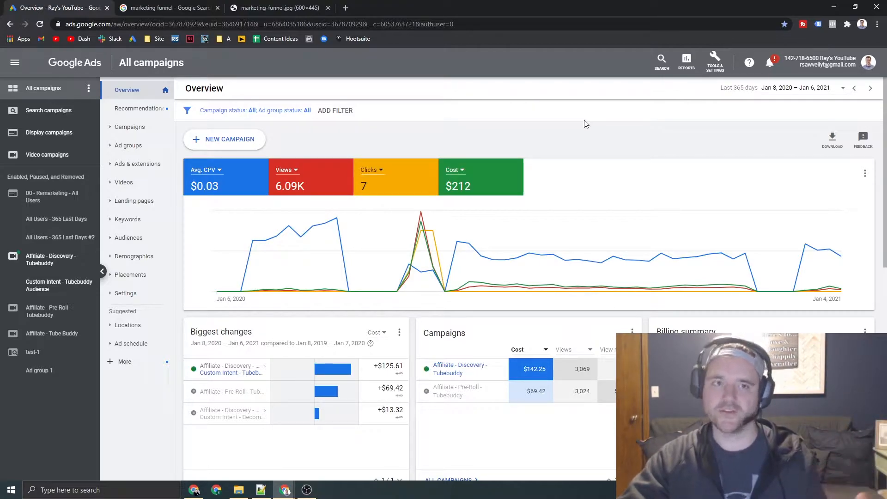
mouse_move(593, 123)
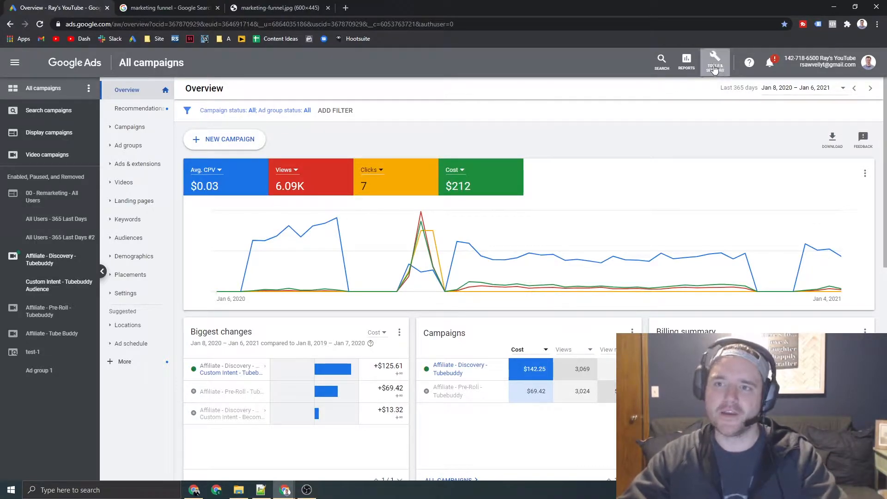
Step: Navigate via Tools & Settings to the account's Portfolio bid strategies page
click(715, 62)
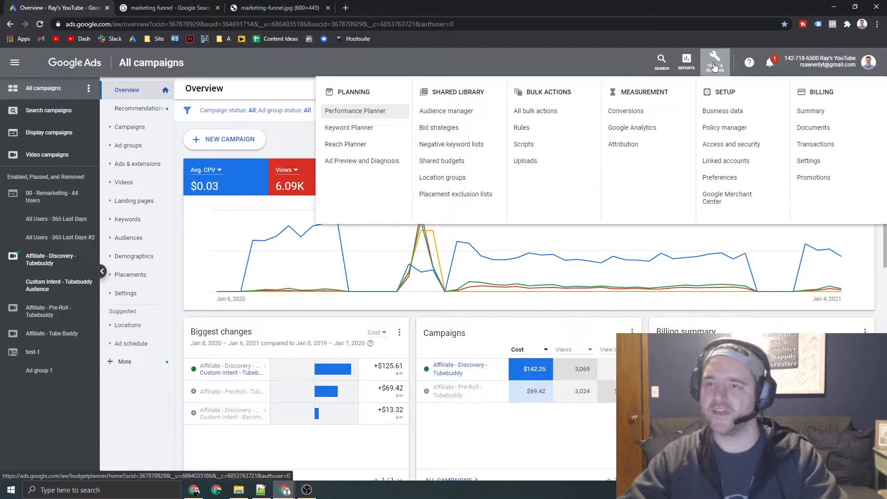
mouse_move(727, 62)
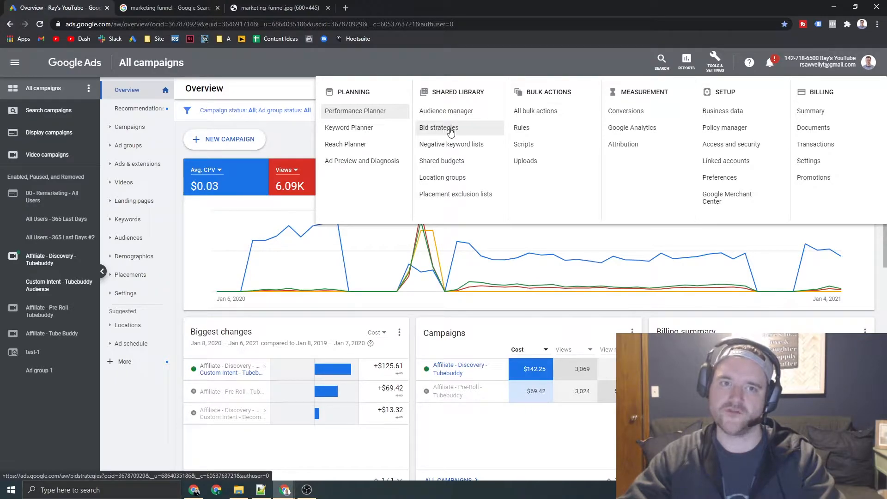
click(438, 127)
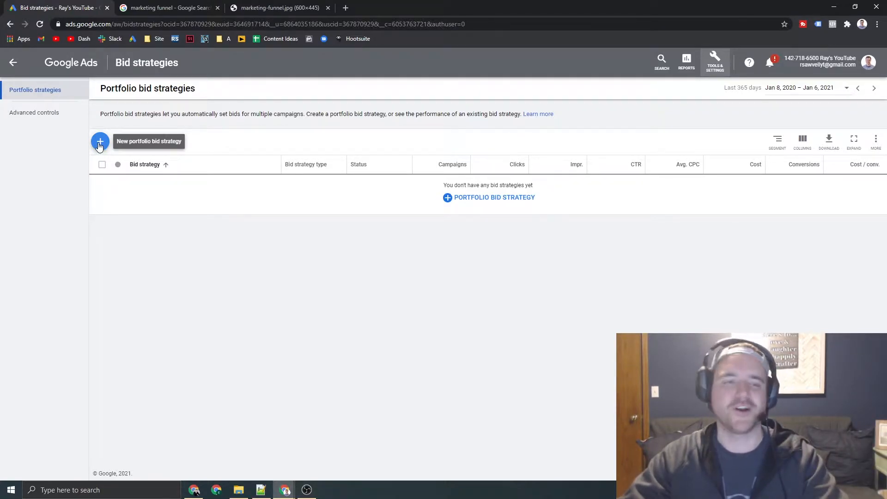
Step: Start a new portfolio bid strategy, then switch to the marketing funnel Google search results
click(100, 141)
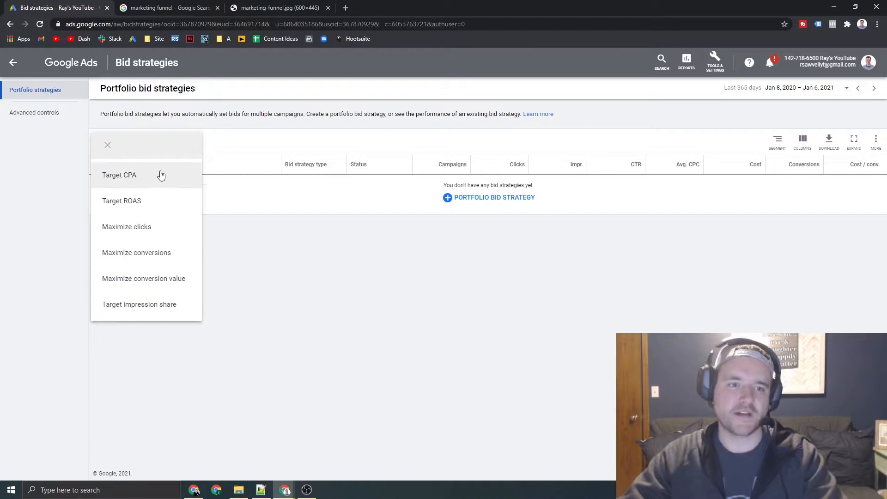
mouse_move(364, 151)
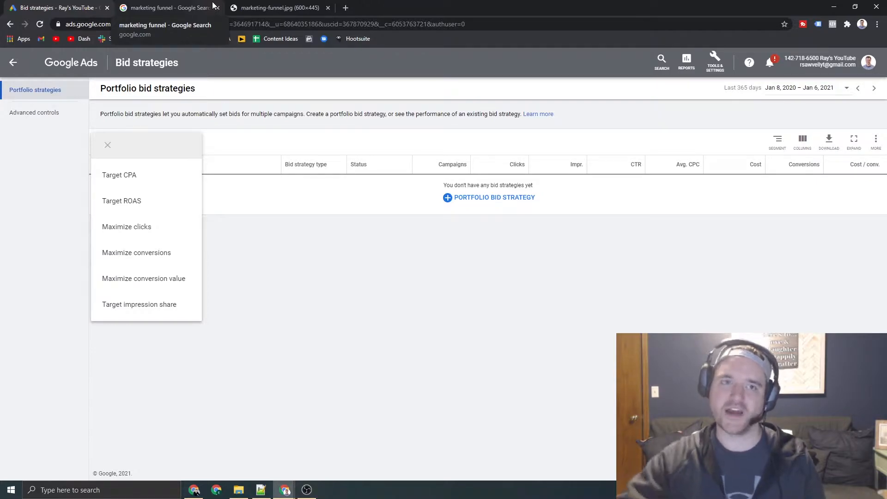
click(164, 7)
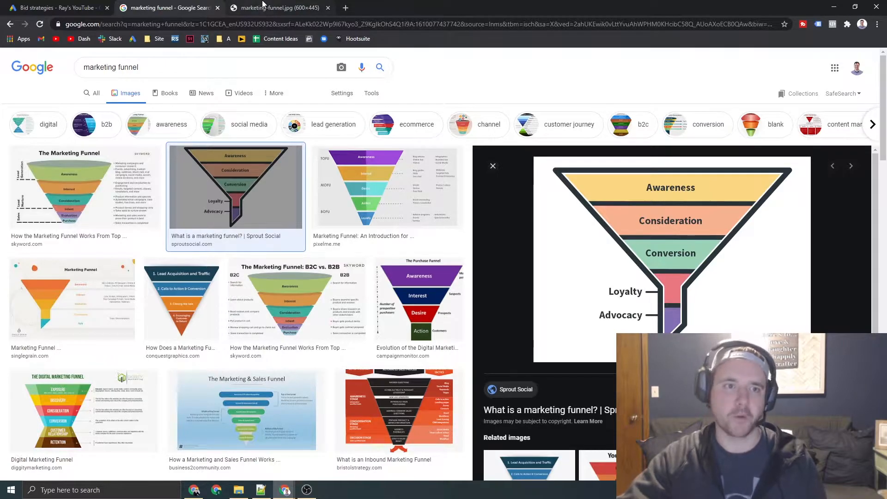
Step: View the marketing-funnel.jpg image full-size in its own browser tab
click(277, 7)
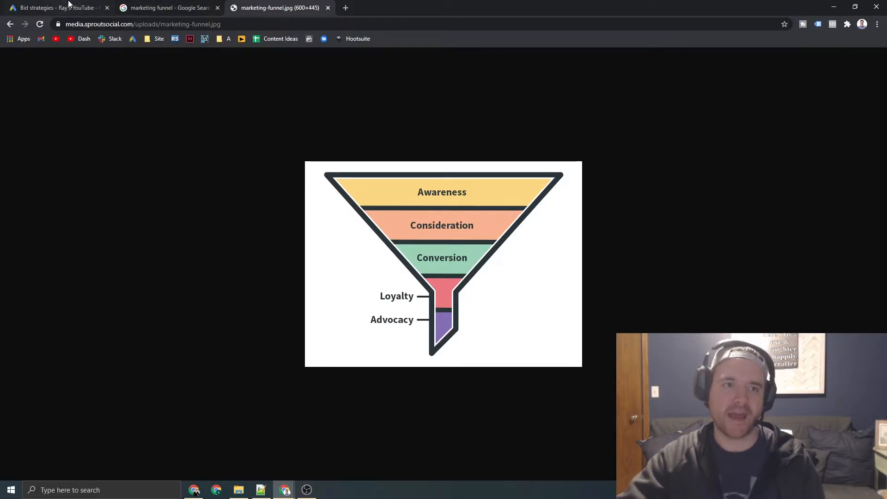
mouse_move(53, 7)
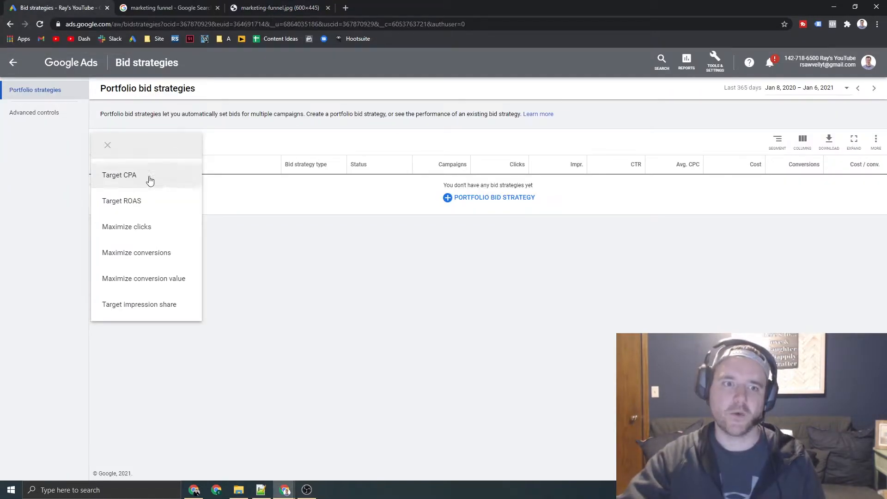
mouse_move(120, 175)
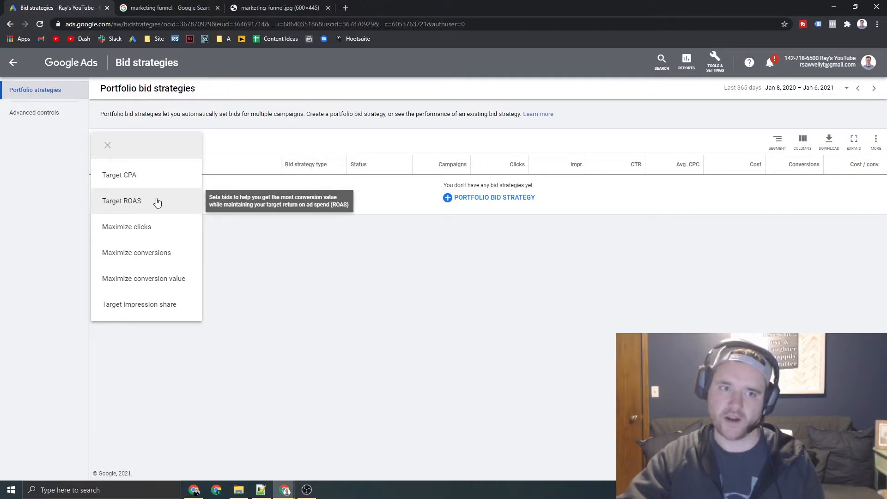
mouse_move(167, 261)
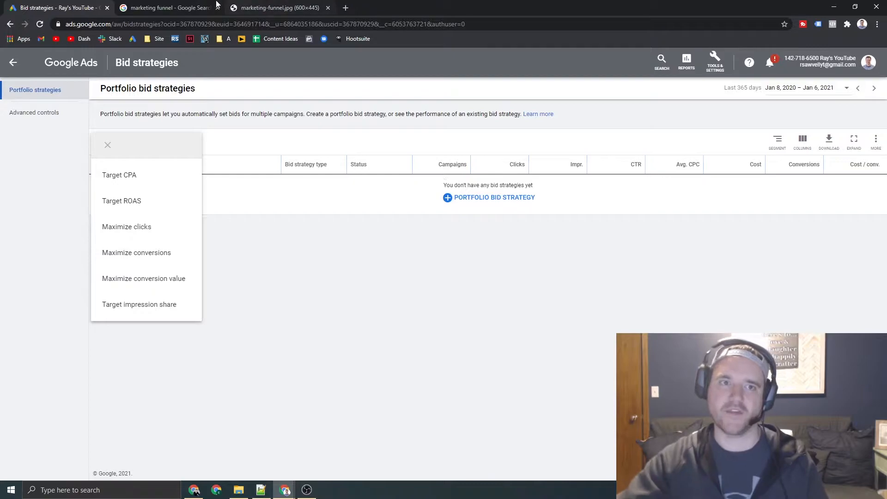
mouse_move(167, 7)
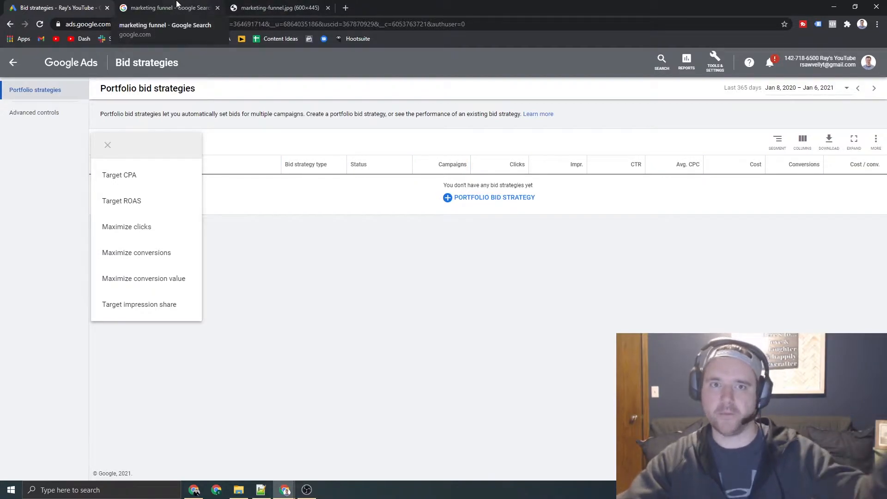
Step: Bring the marketing-funnel.jpg image tab back into view
click(278, 7)
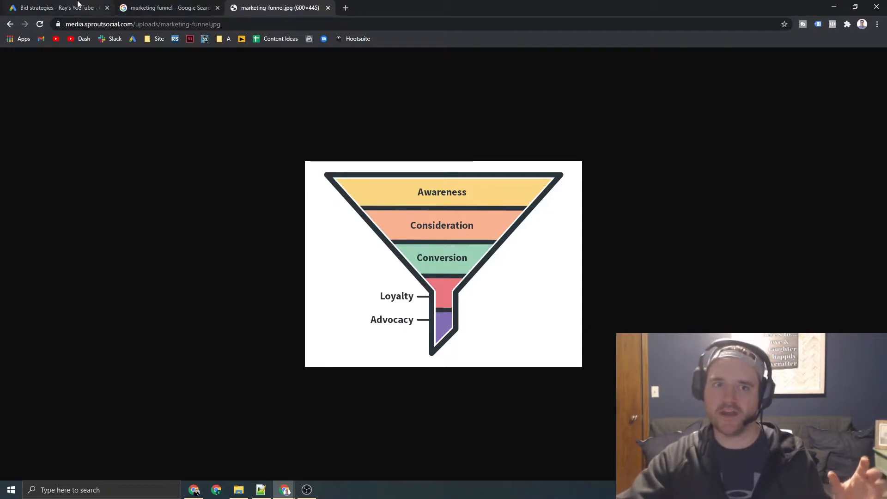
mouse_move(53, 8)
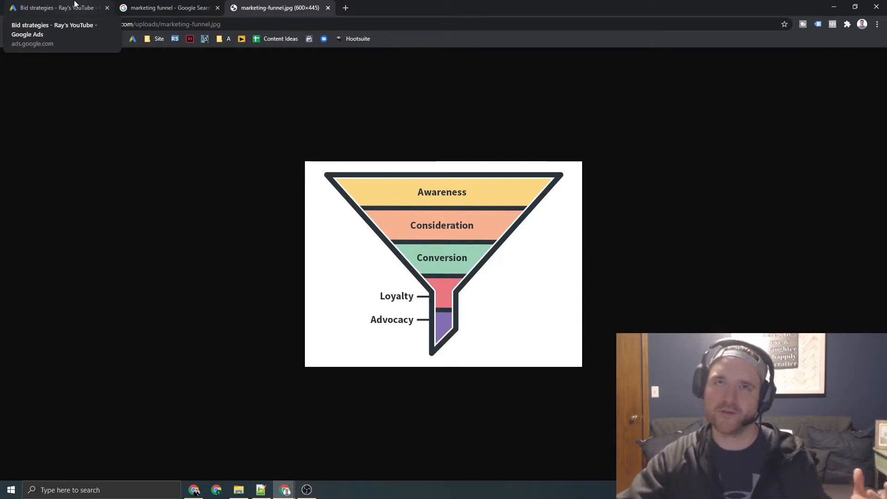
Step: Return to the Google Ads Bid strategies browser tab
click(53, 7)
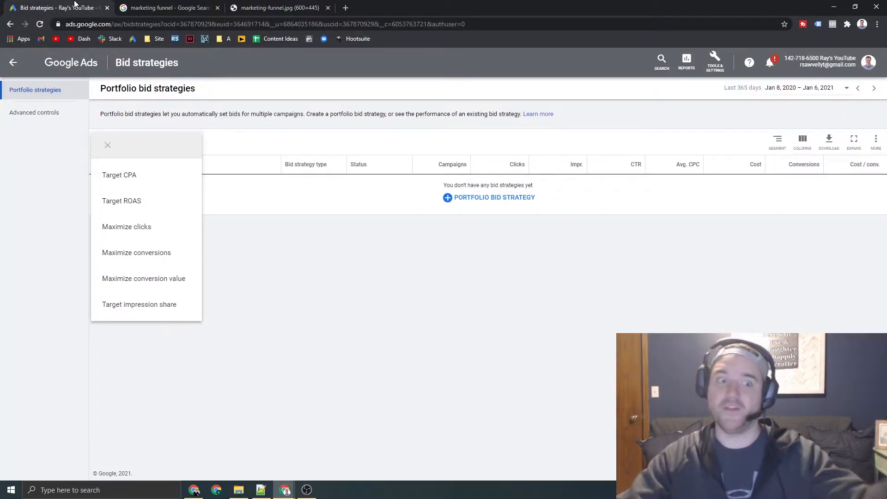
mouse_move(104, 72)
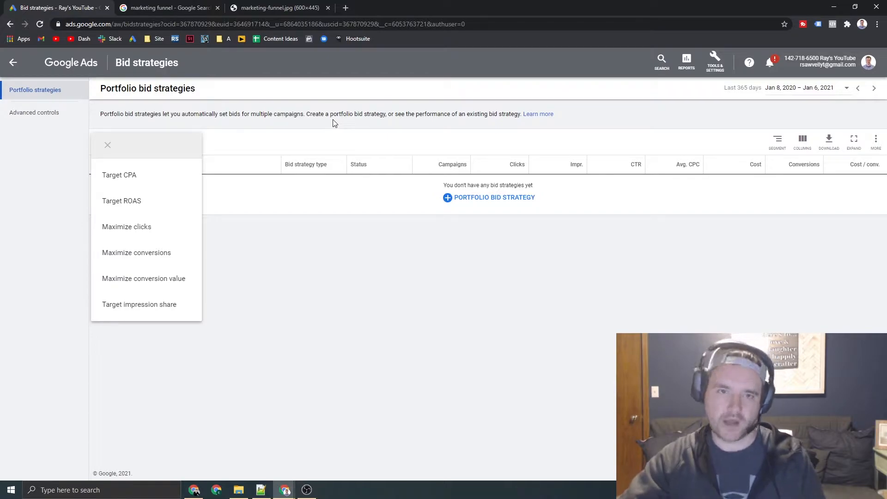
mouse_move(319, 113)
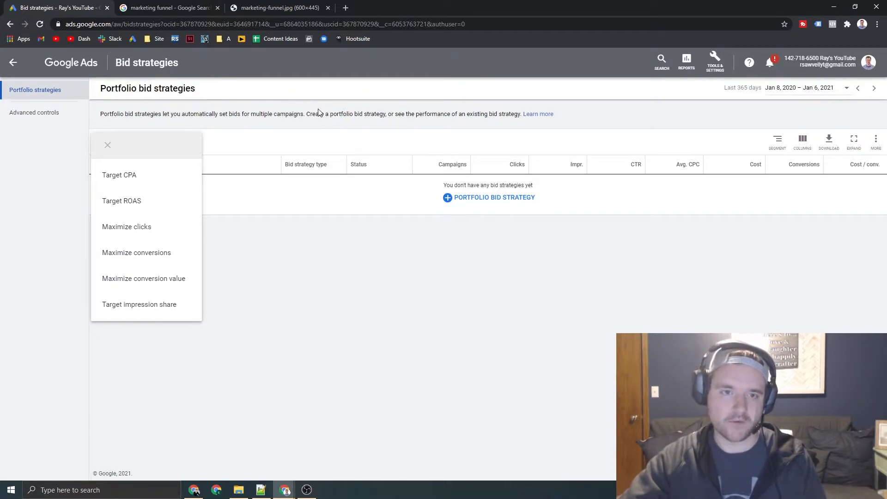
mouse_move(200, 146)
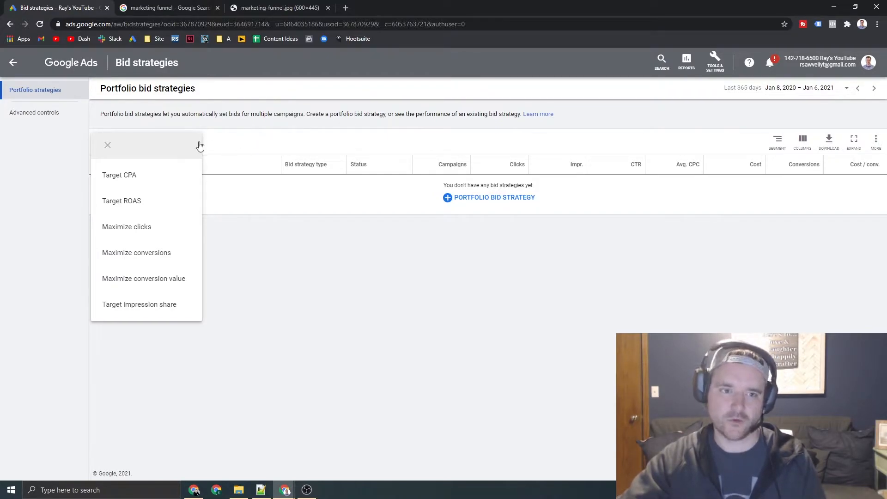
mouse_move(120, 175)
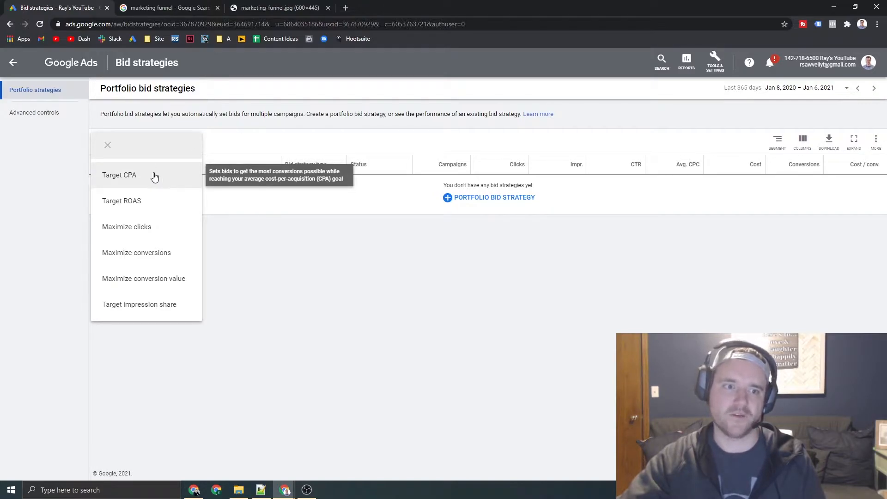
mouse_move(121, 200)
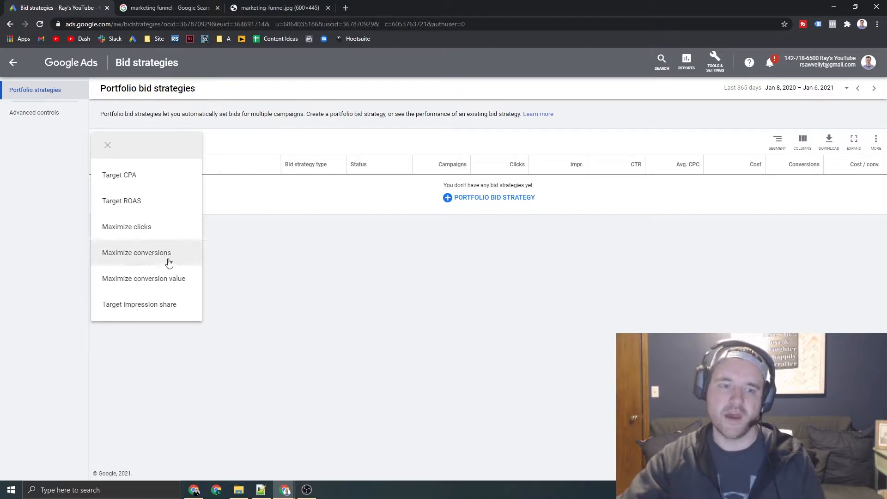
mouse_move(357, 167)
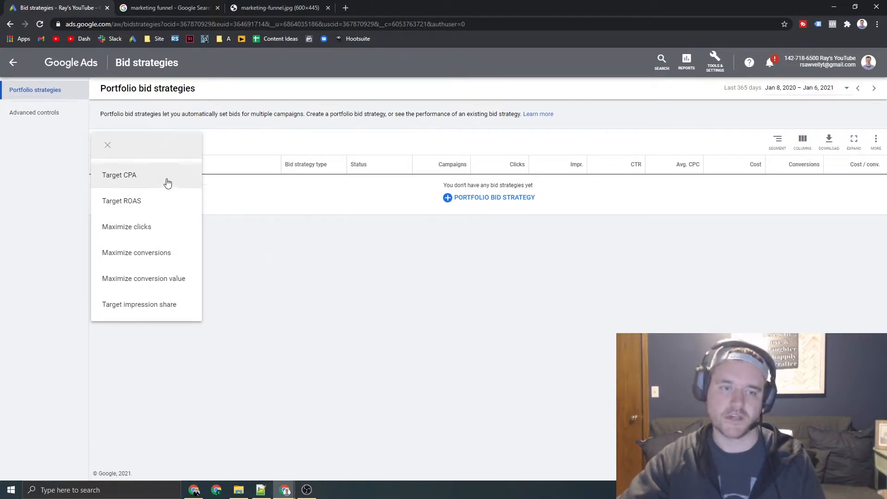
mouse_move(120, 174)
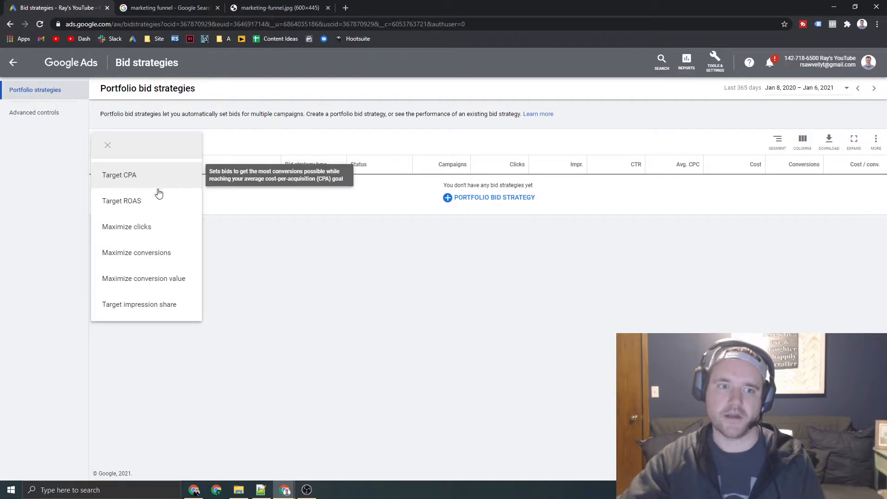
mouse_move(261, 226)
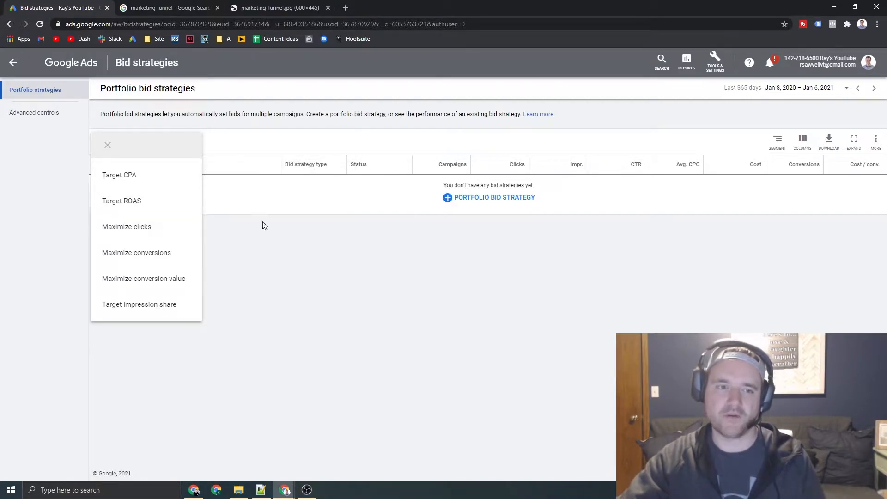
mouse_move(301, 211)
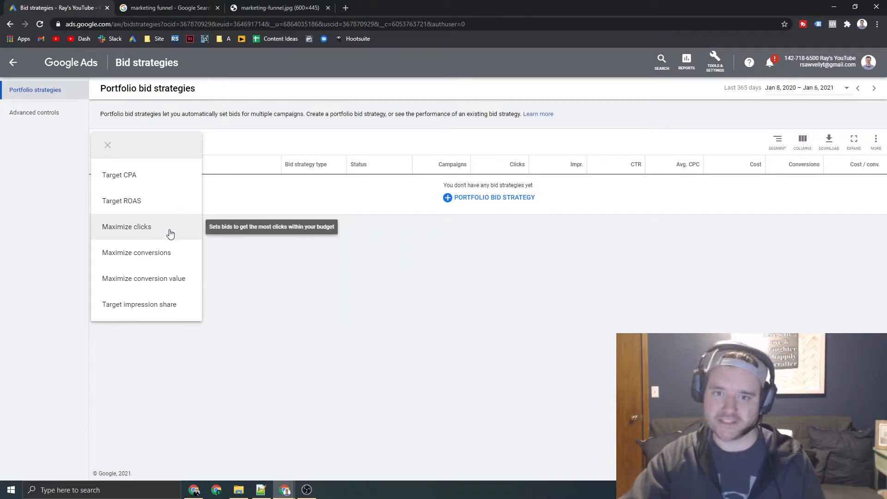
mouse_move(173, 234)
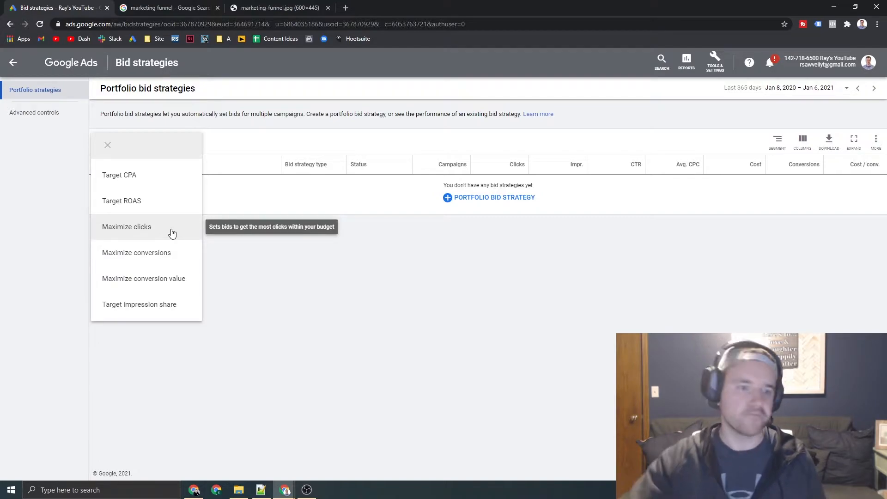
mouse_move(170, 312)
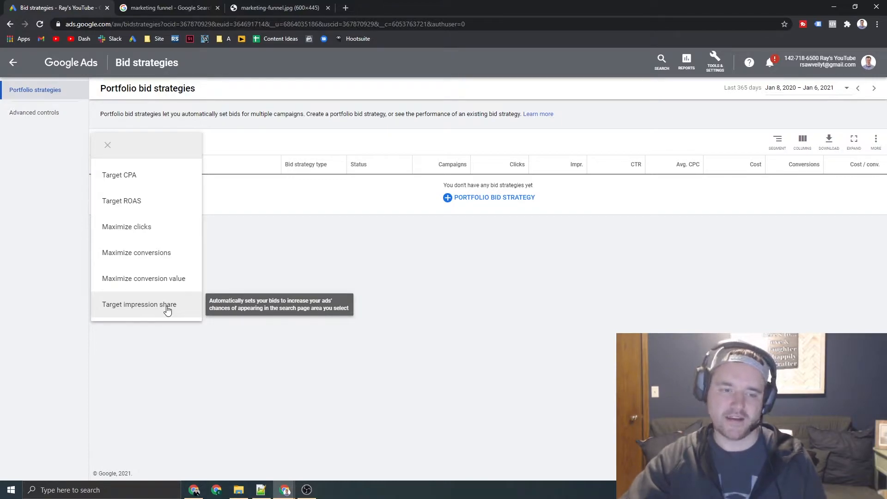
mouse_move(251, 283)
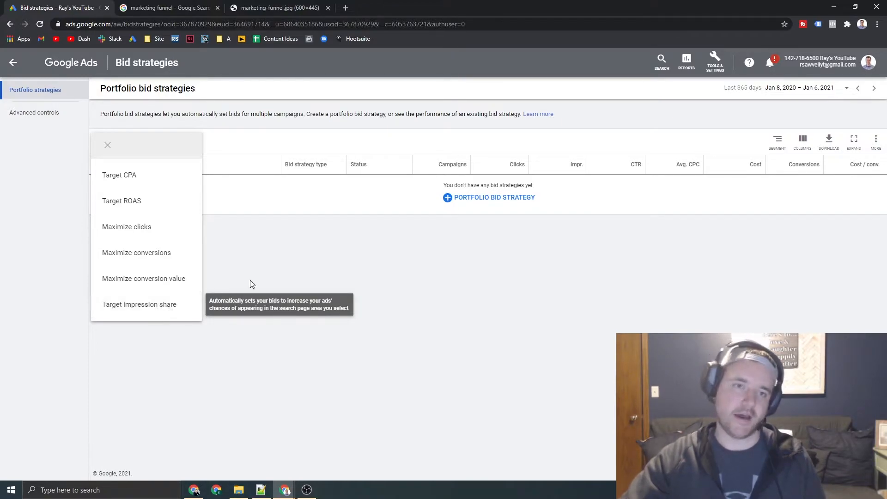
mouse_move(331, 258)
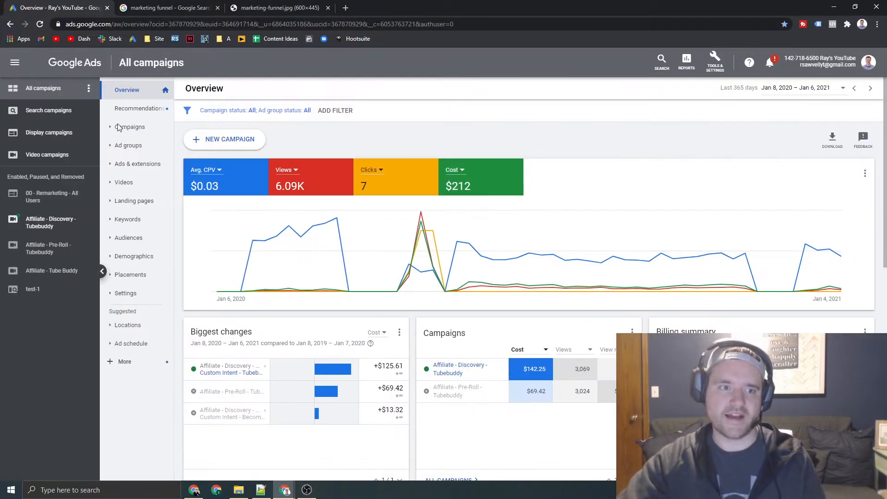
Step: Expand the test-1 campaign's Bidding settings and show the full list of selectable bid strategies
click(32, 289)
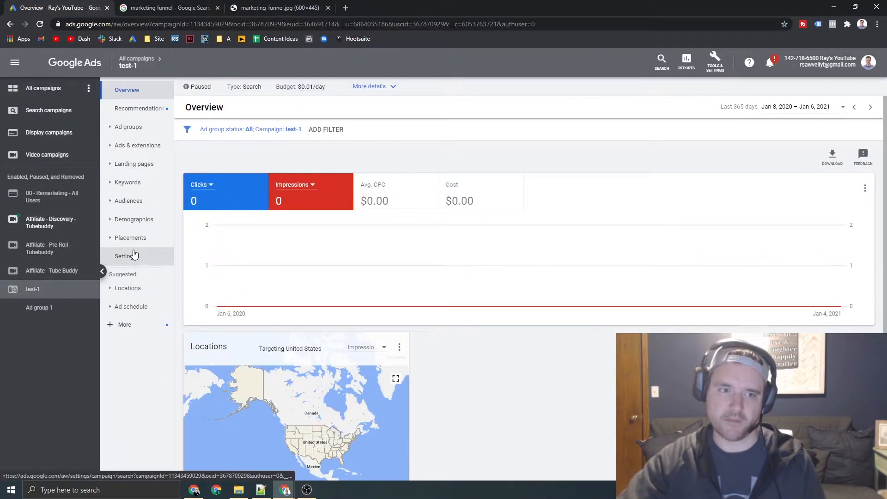
click(125, 256)
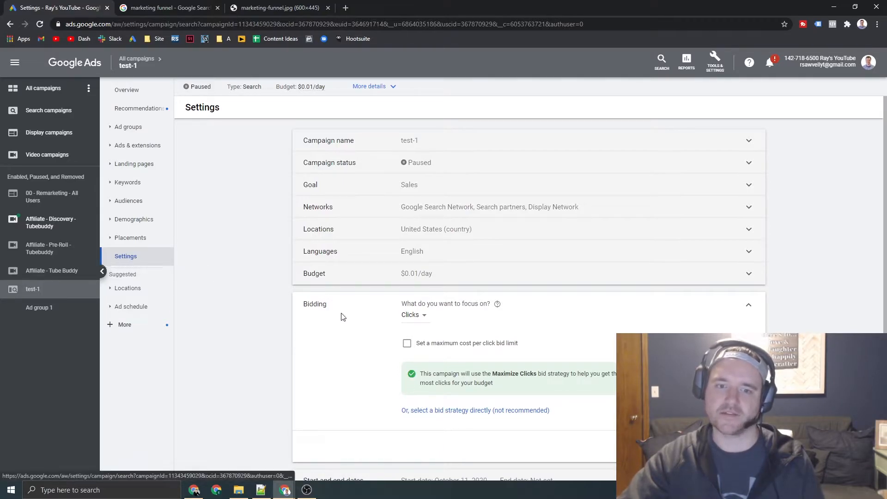
mouse_move(423, 338)
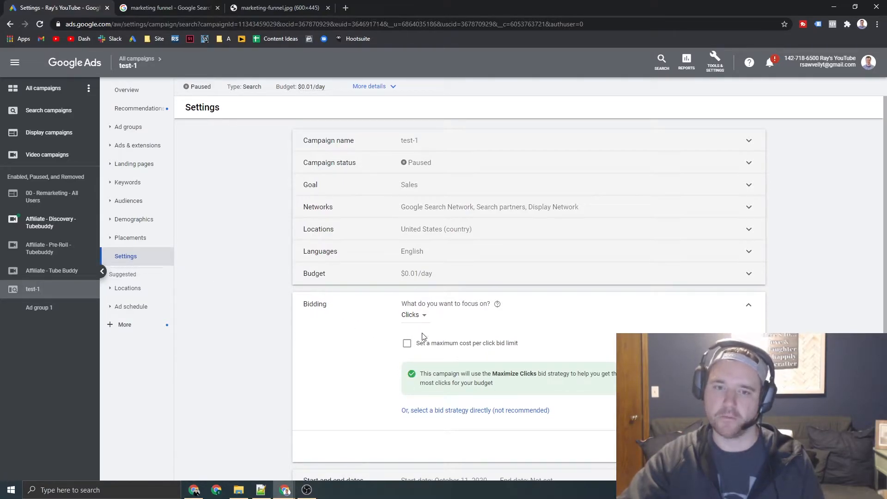
click(475, 411)
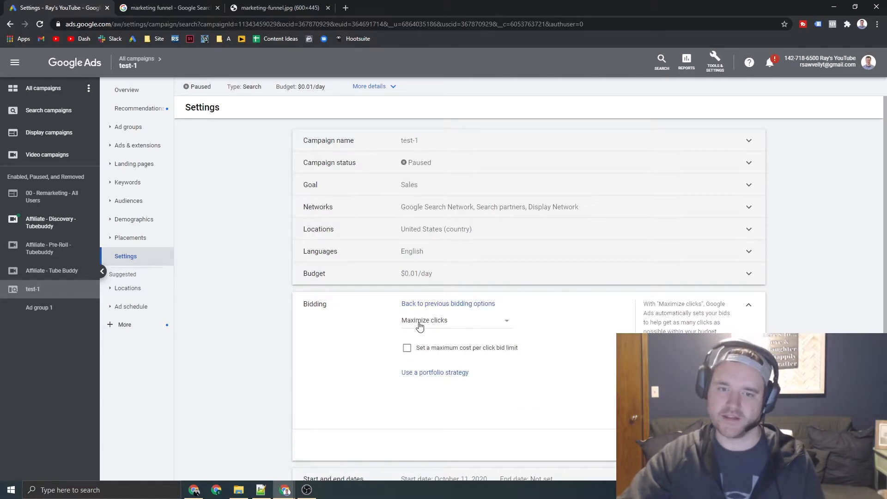
click(455, 320)
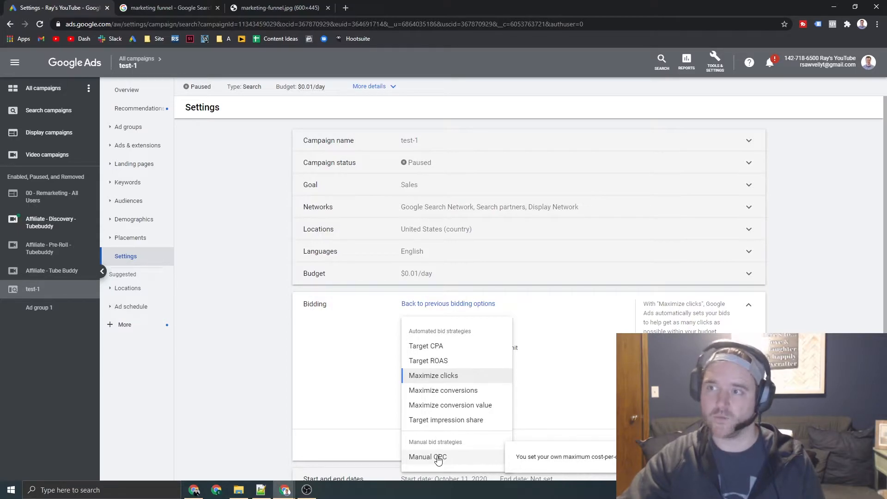
Step: Switch the campaign to Manual CPC, review the strategy list, then go to the Portfolio bid strategies page
click(427, 457)
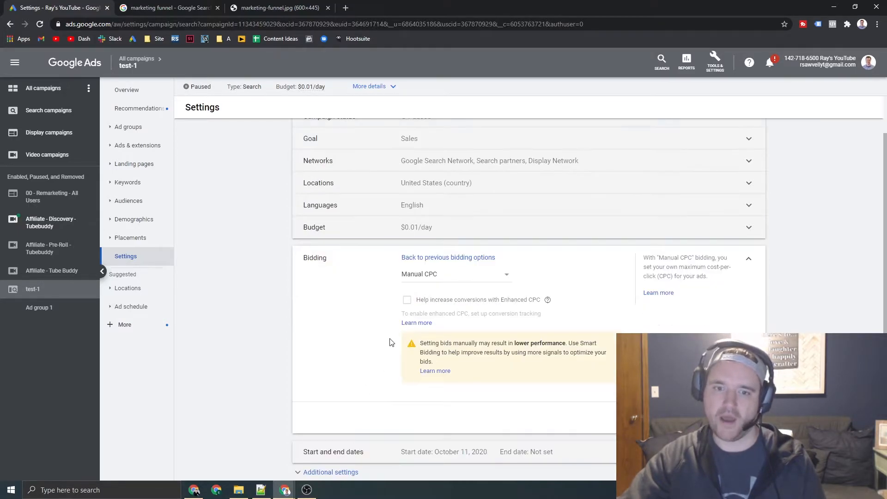
click(456, 273)
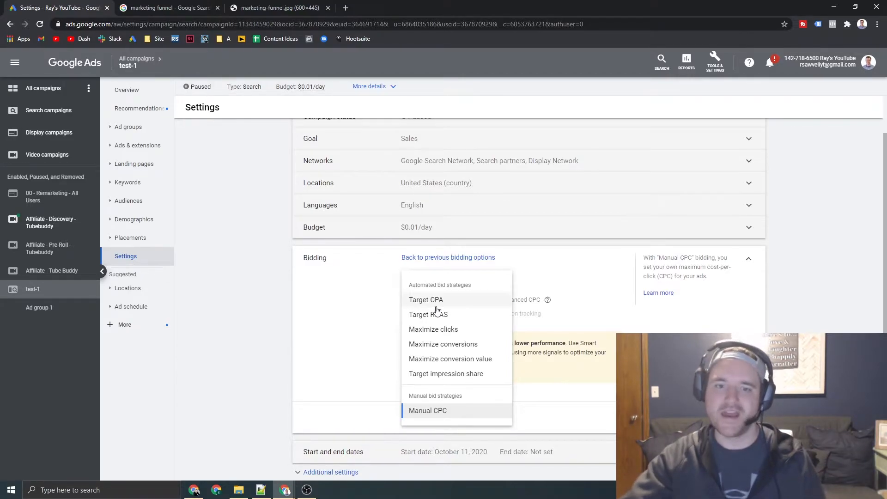
mouse_move(426, 300)
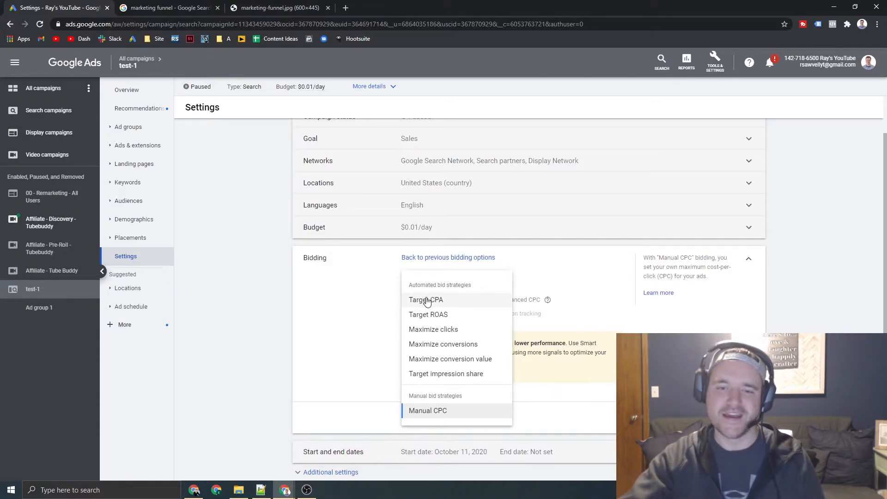
mouse_move(425, 299)
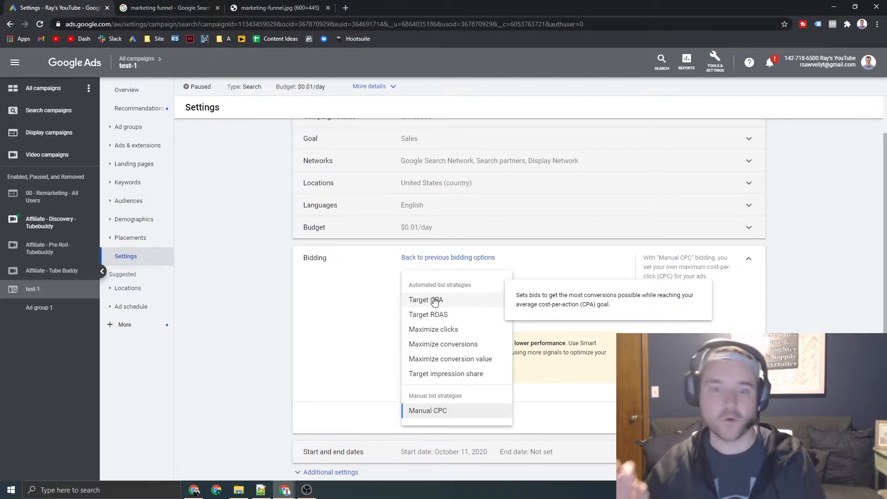
mouse_move(412, 301)
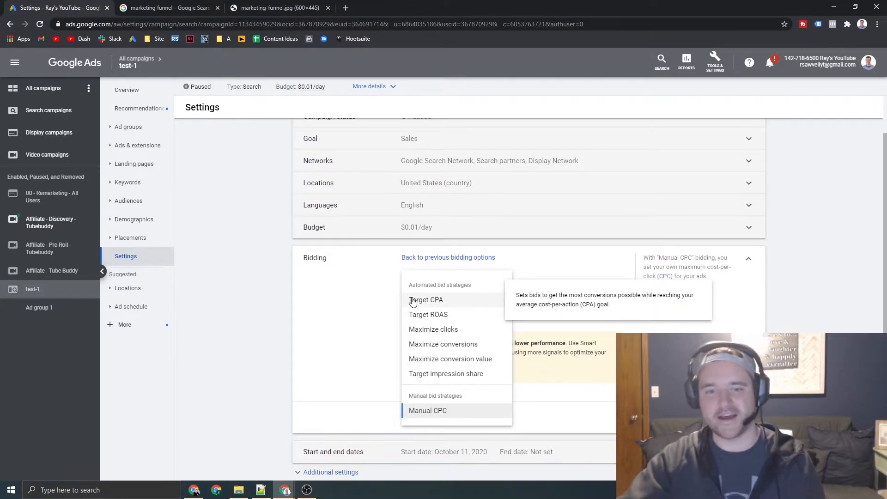
click(428, 411)
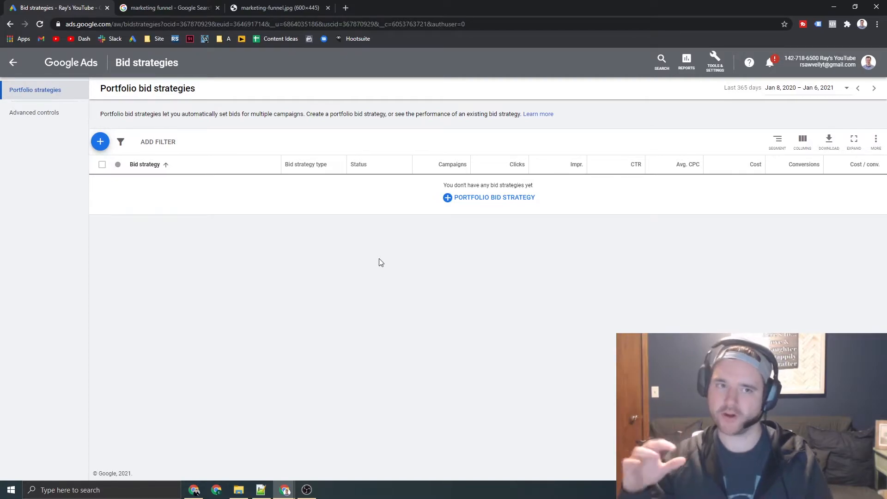
mouse_move(100, 142)
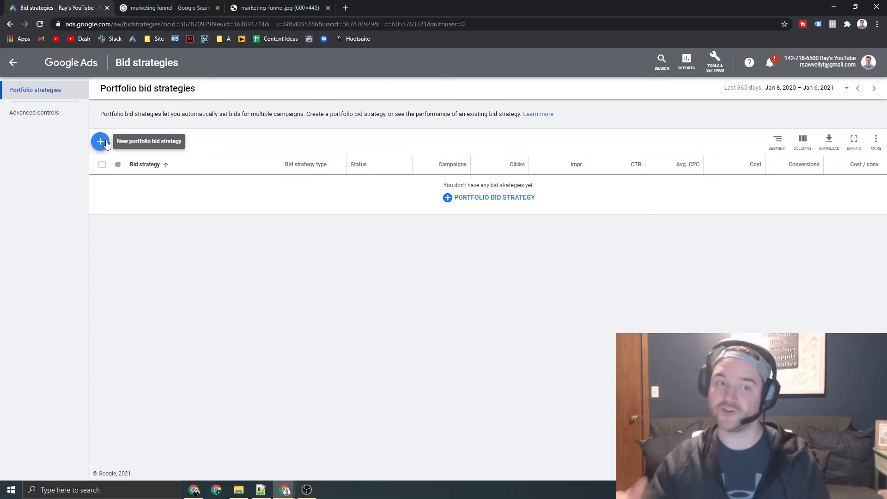
Step: Start a new portfolio bid strategy with Target CPA as its type
click(100, 141)
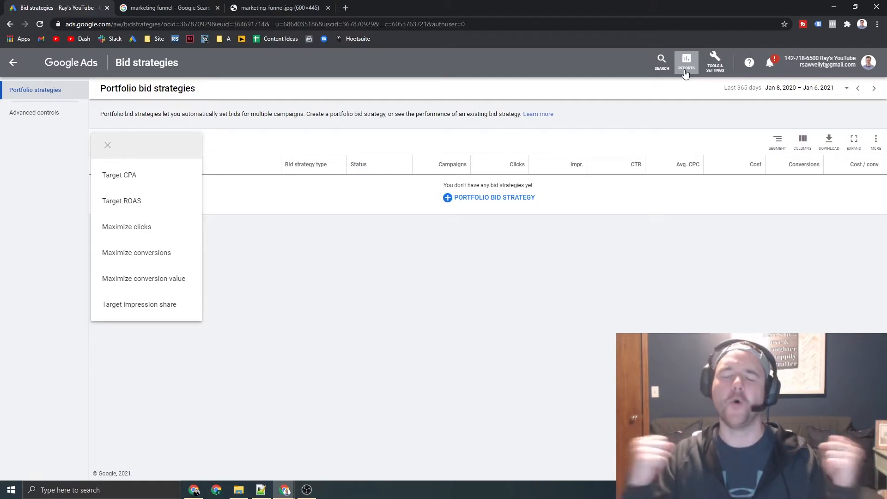
mouse_move(488, 96)
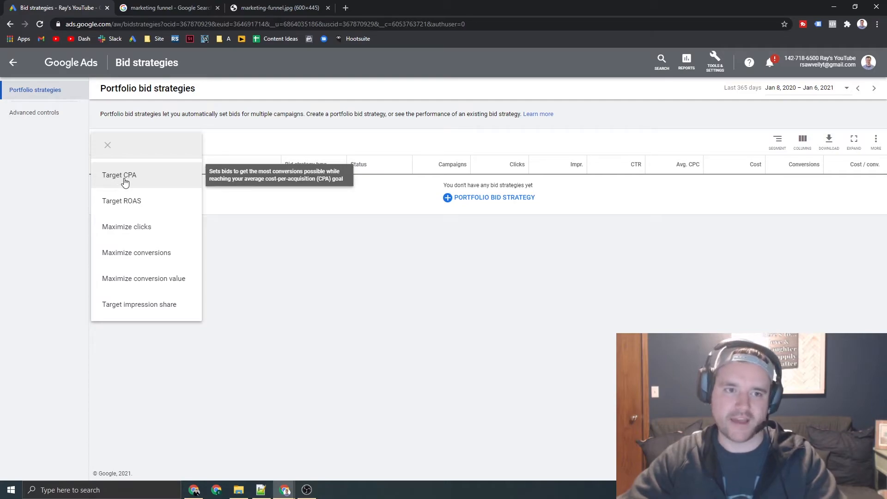
mouse_move(166, 178)
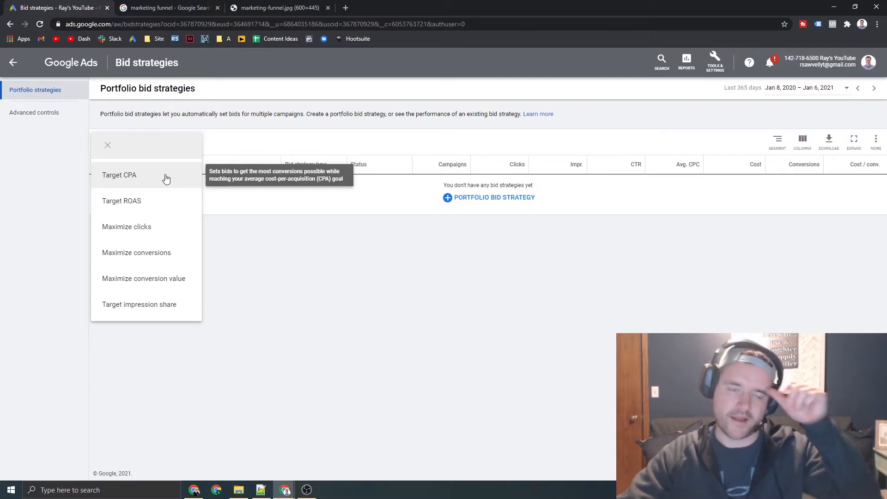
click(119, 175)
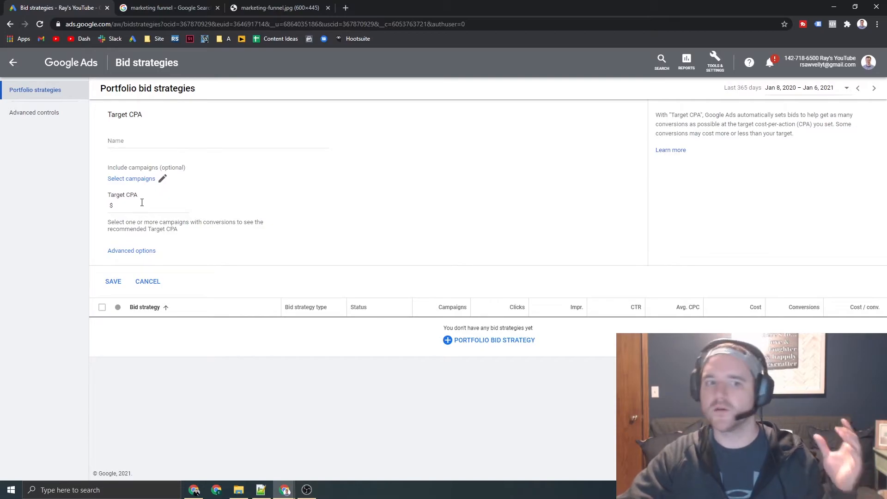
Step: Reveal the advanced bid limit options and set the Target CPA to $50.00
click(113, 281)
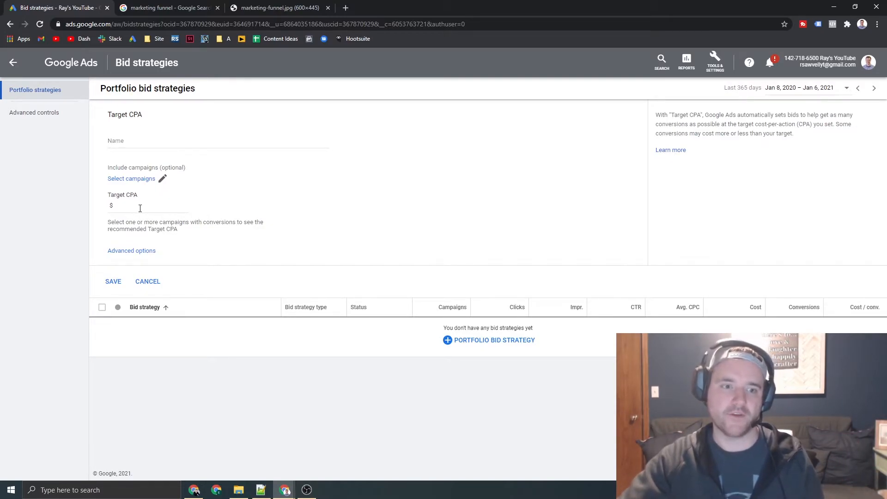
click(131, 251)
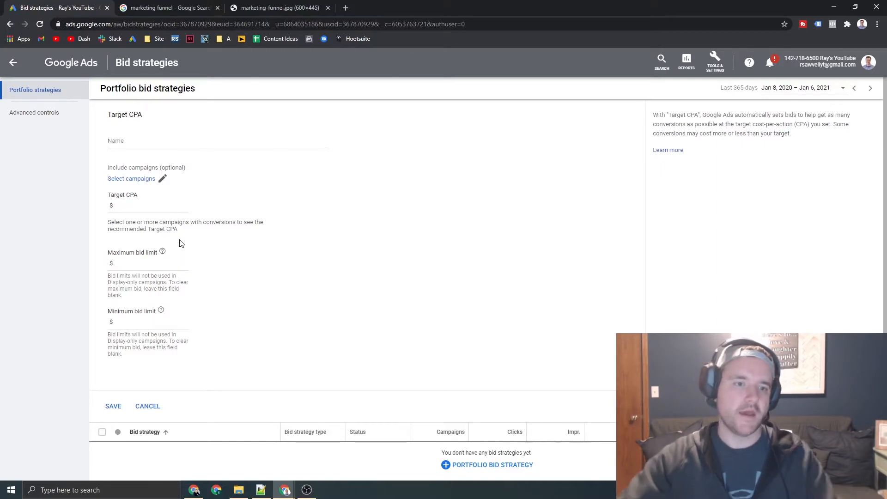
click(147, 205)
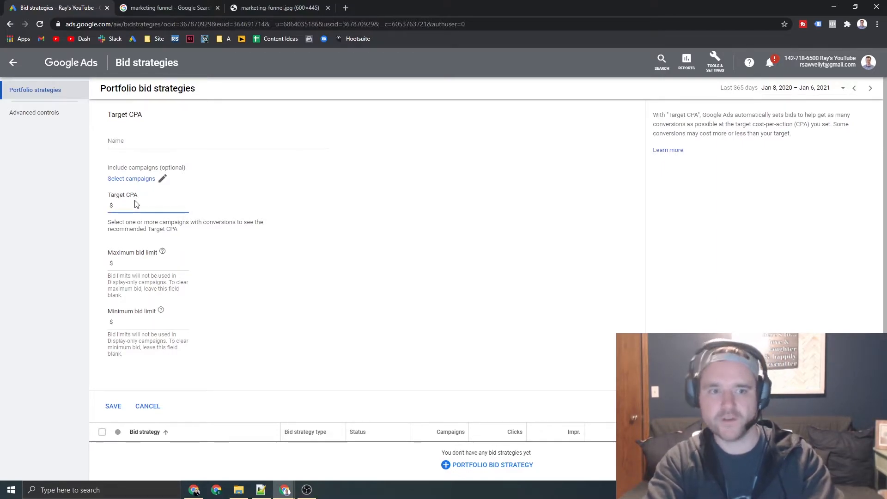
text(50.00)
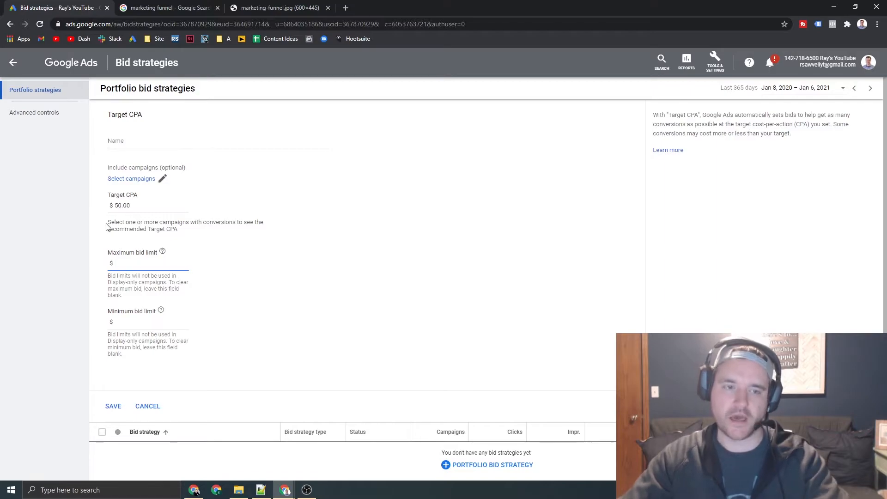
Step: Try maximum bid limit values of 100 and 25, then leave the limit fields empty
text(100)
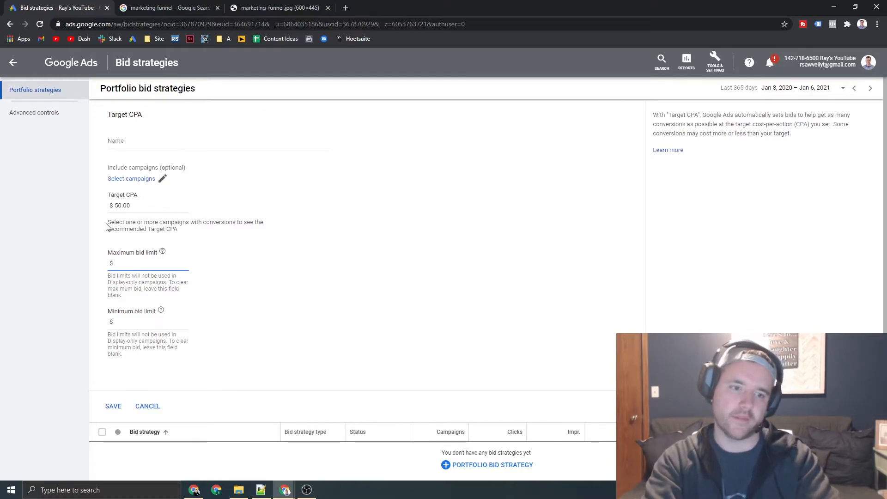
text(25)
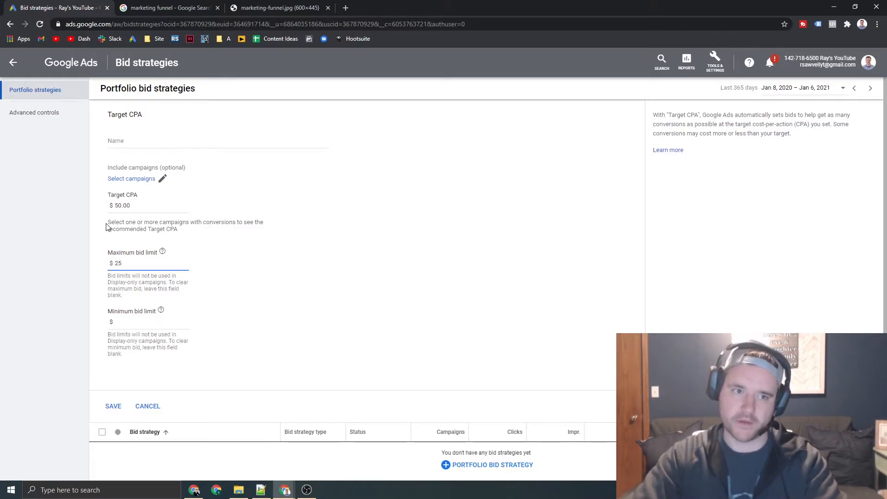
click(148, 263)
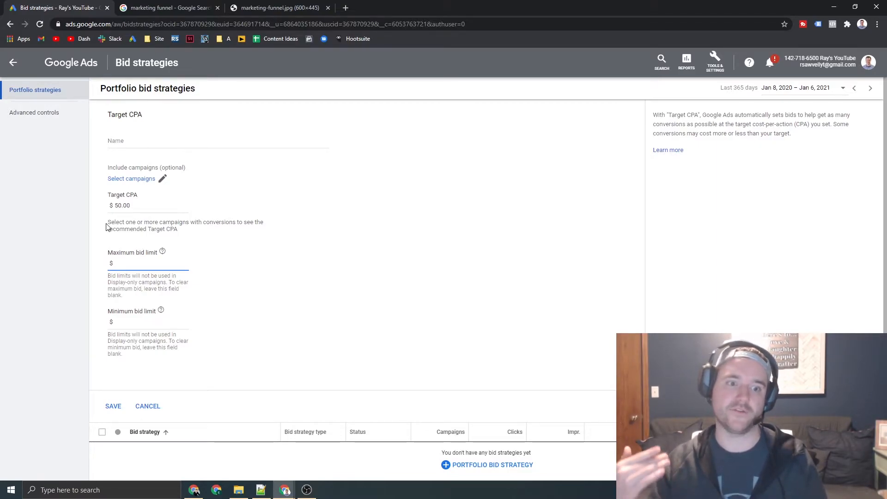
click(141, 263)
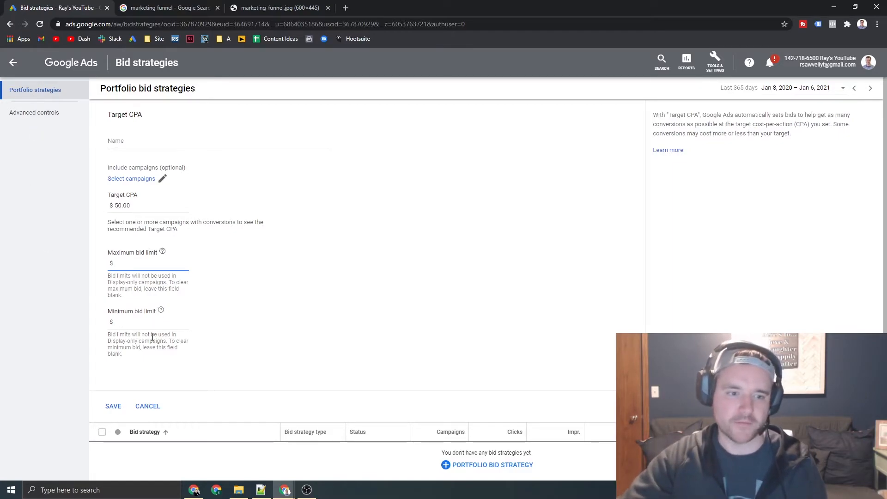
Step: Cancel the Target CPA form and start a new Target ROAS portfolio strategy instead
click(148, 405)
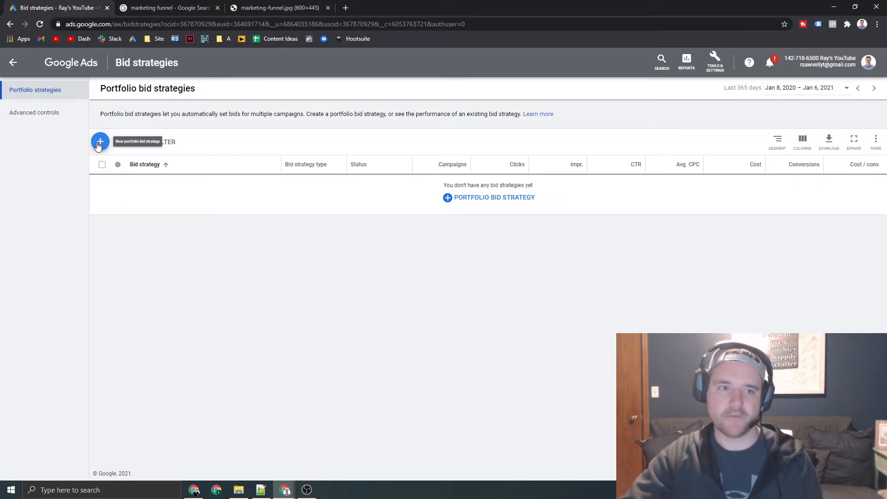
click(100, 141)
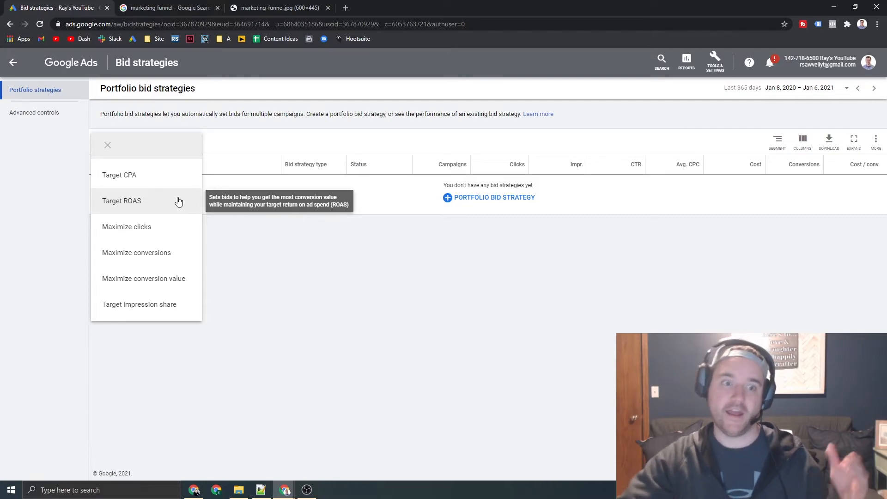
click(121, 201)
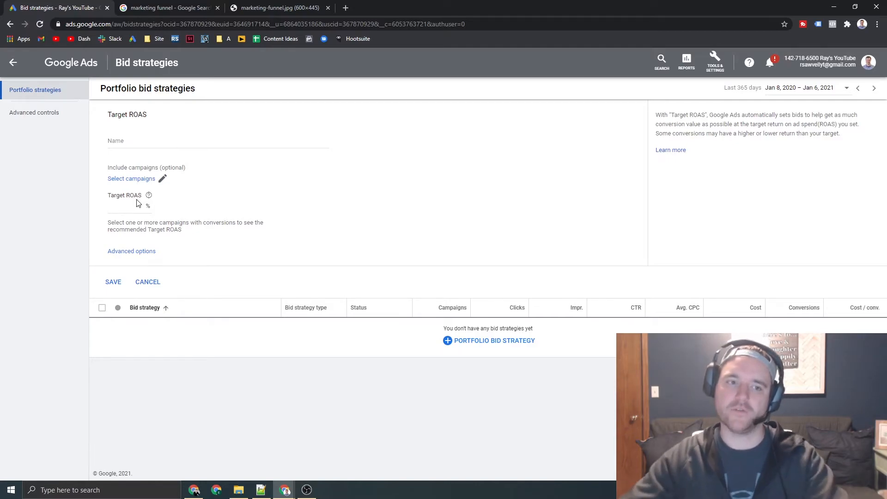
Step: Reveal the advanced bid limit options and set the Target ROAS to 300%
click(136, 205)
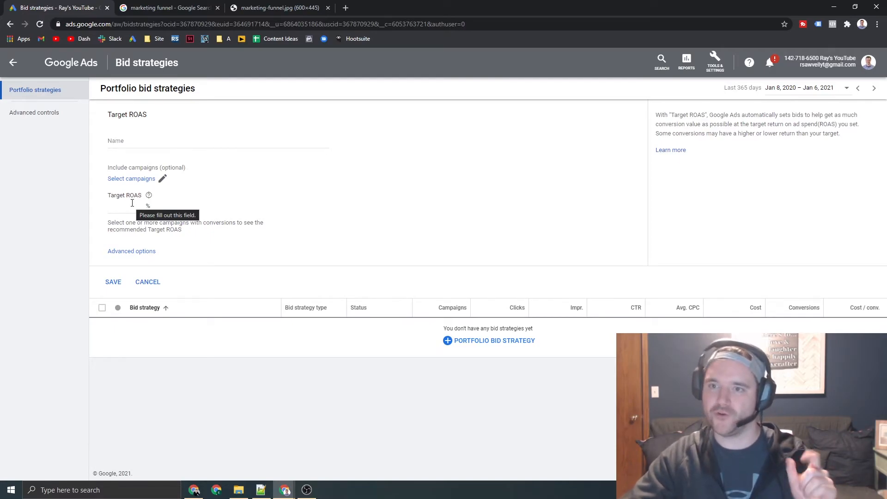
click(131, 251)
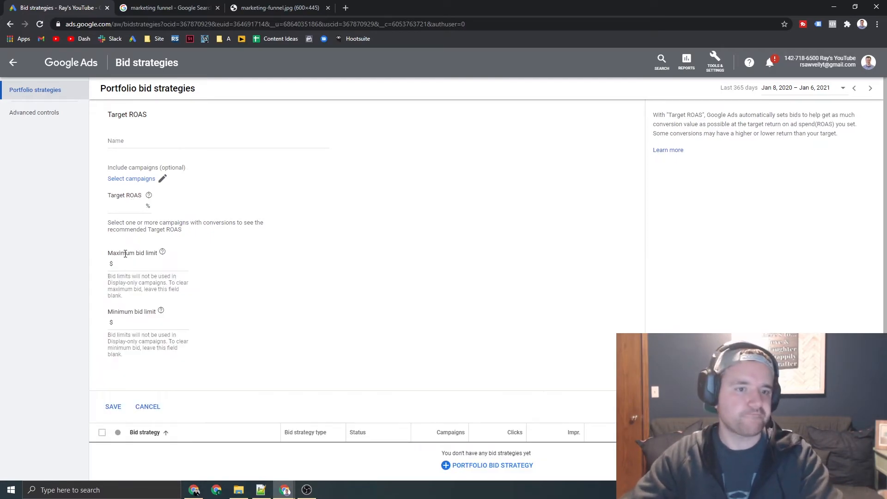
click(131, 205)
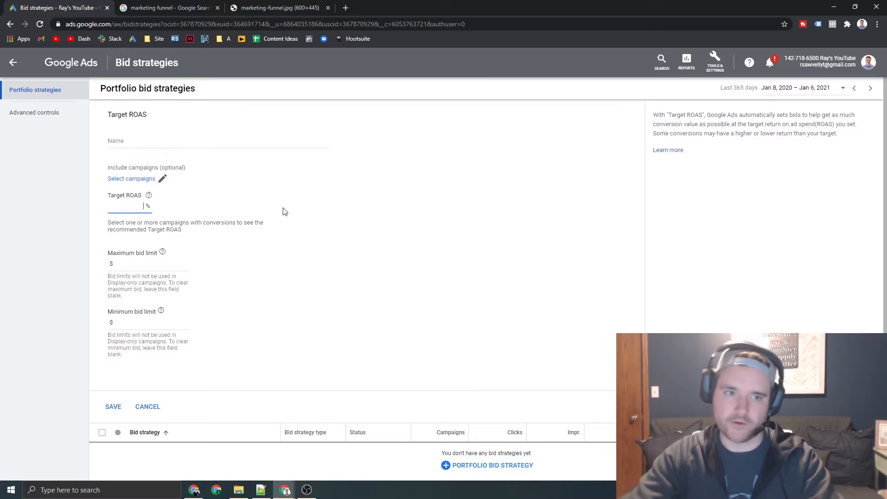
text(300)
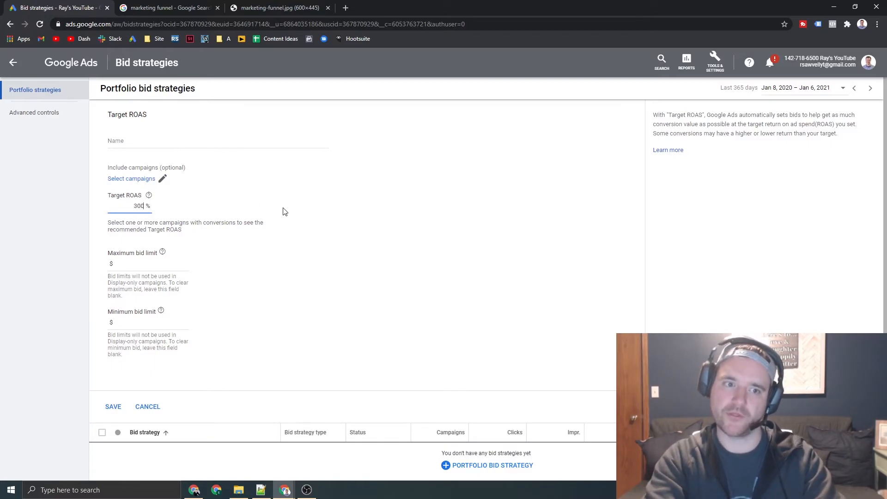
key(Backspace)
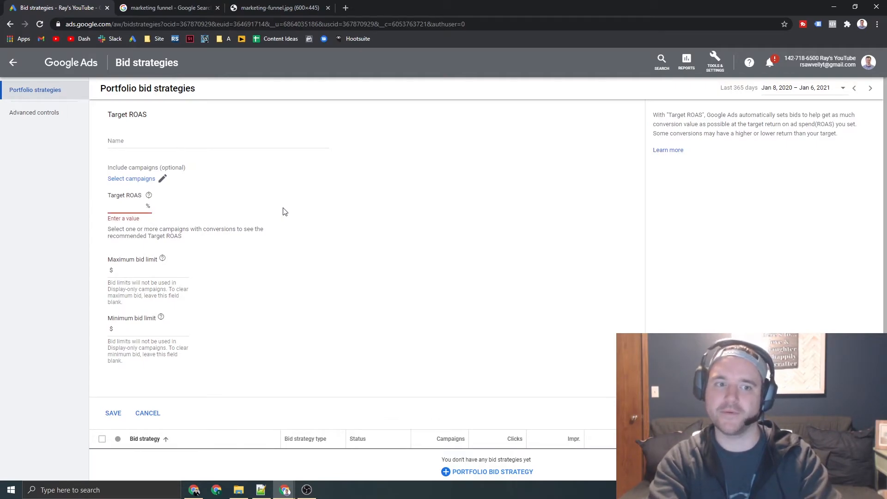
text(3)
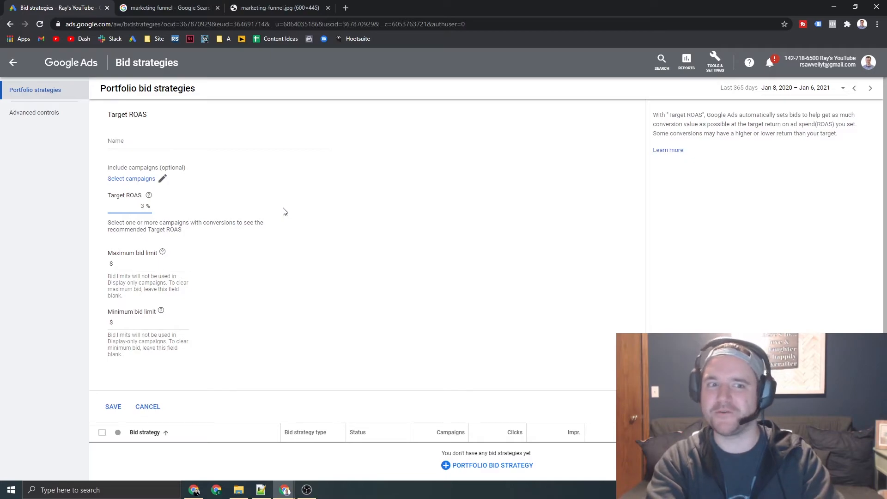
text(300)
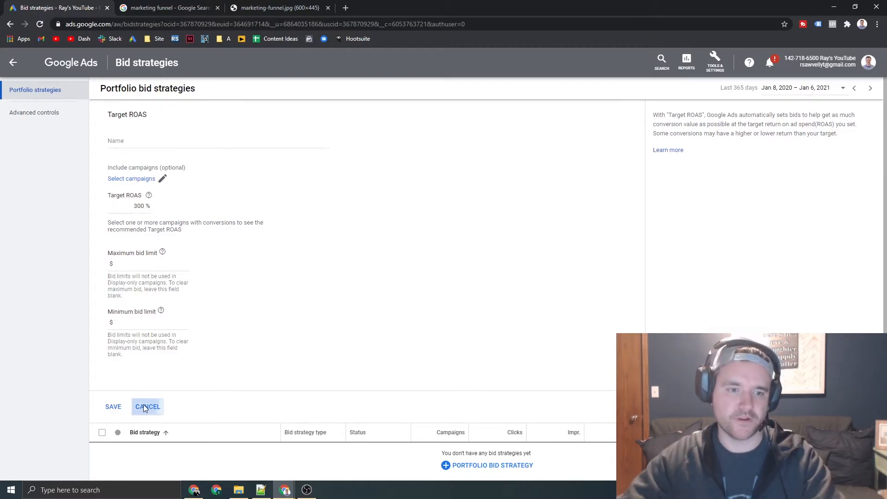
Step: Discard the Target ROAS draft, preview Maximize clicks with a max CPC limit, then start Maximize conversions
click(147, 406)
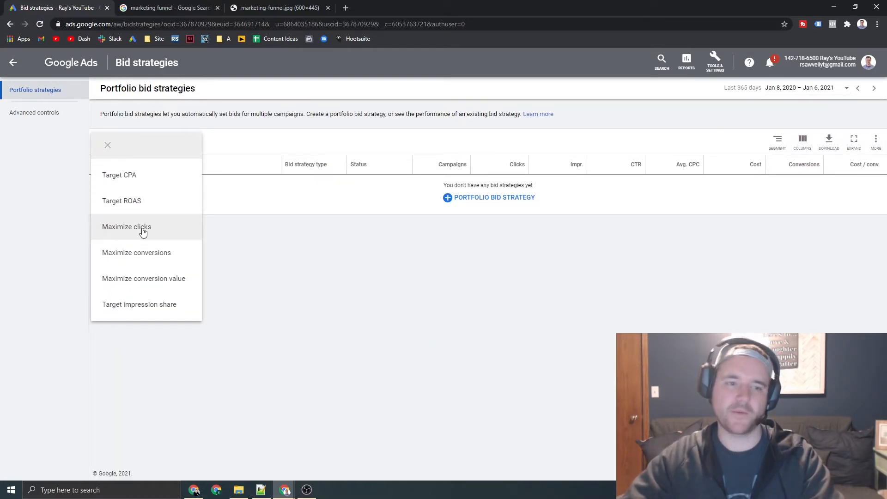
click(127, 226)
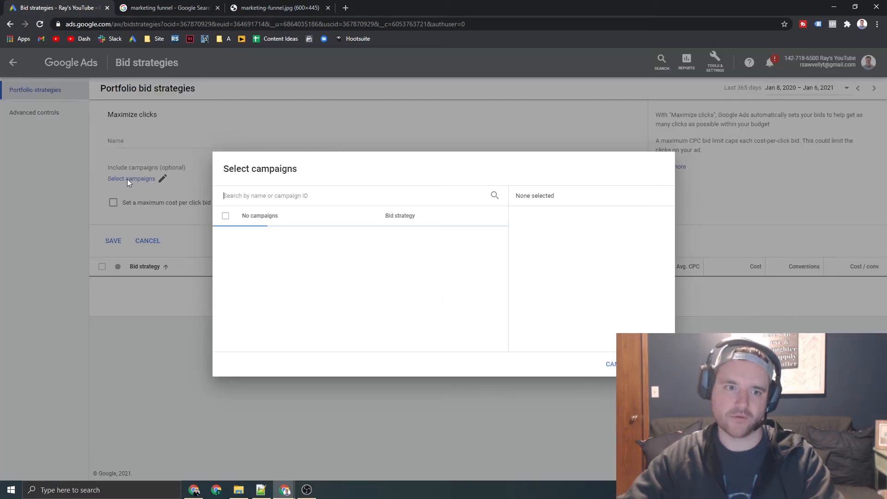
click(112, 202)
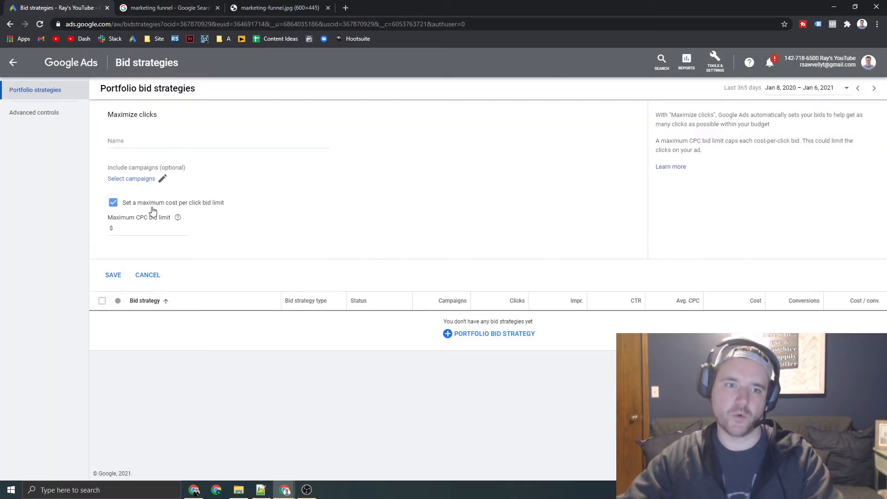
click(148, 227)
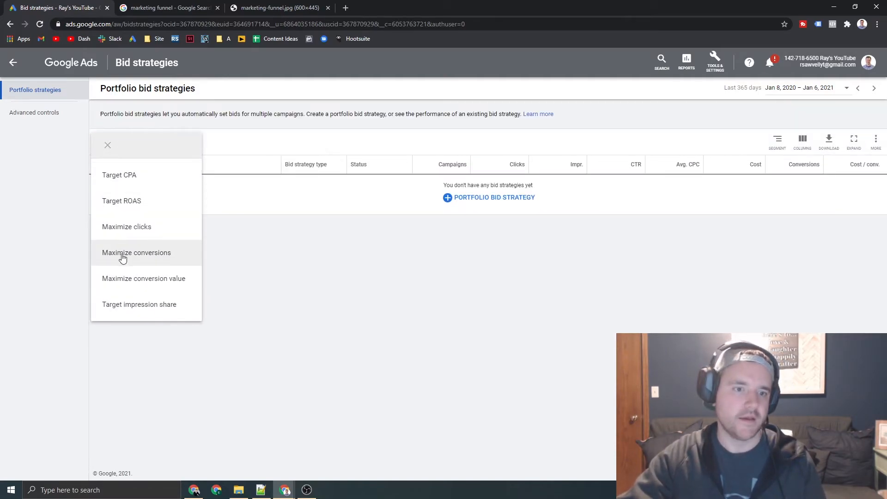
mouse_move(136, 253)
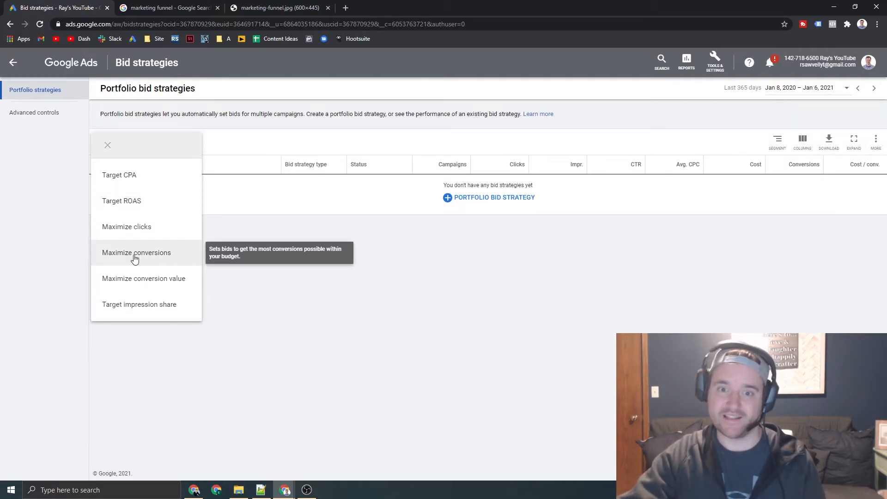
click(135, 252)
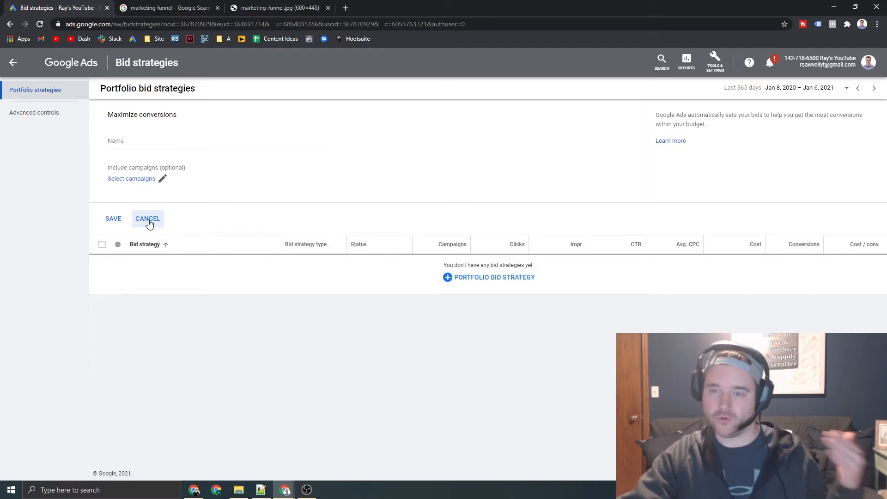
mouse_move(150, 199)
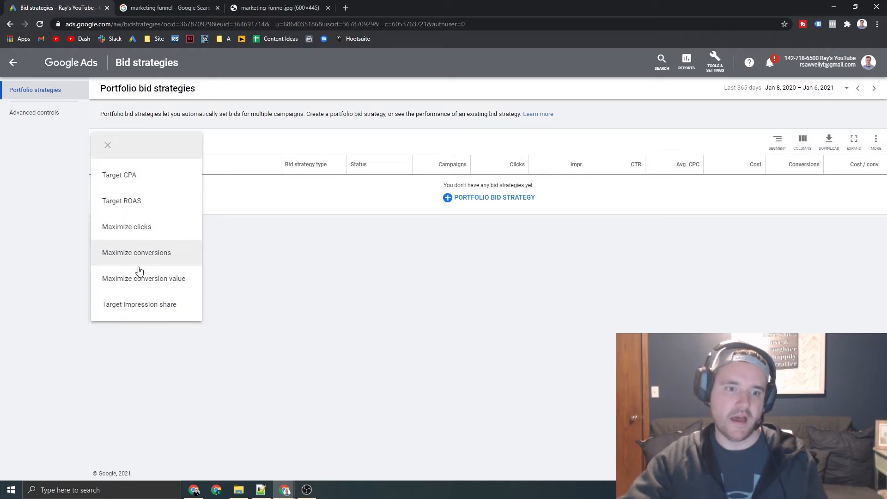
mouse_move(143, 279)
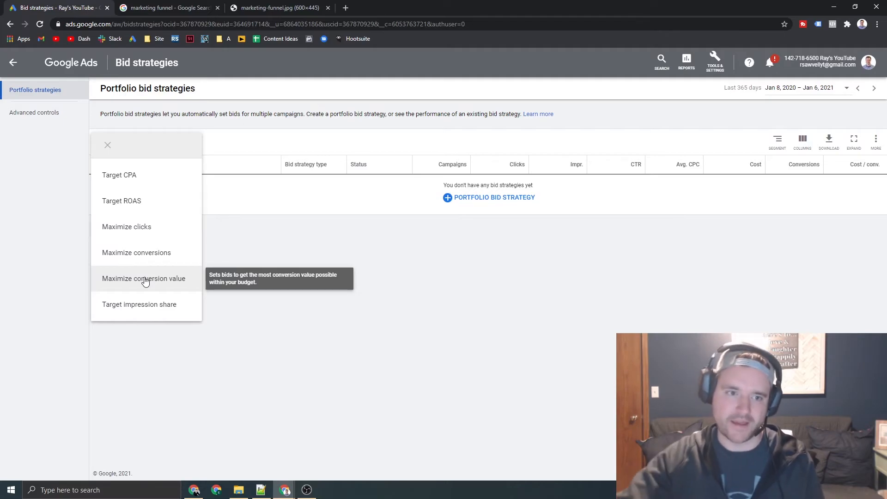
mouse_move(134, 178)
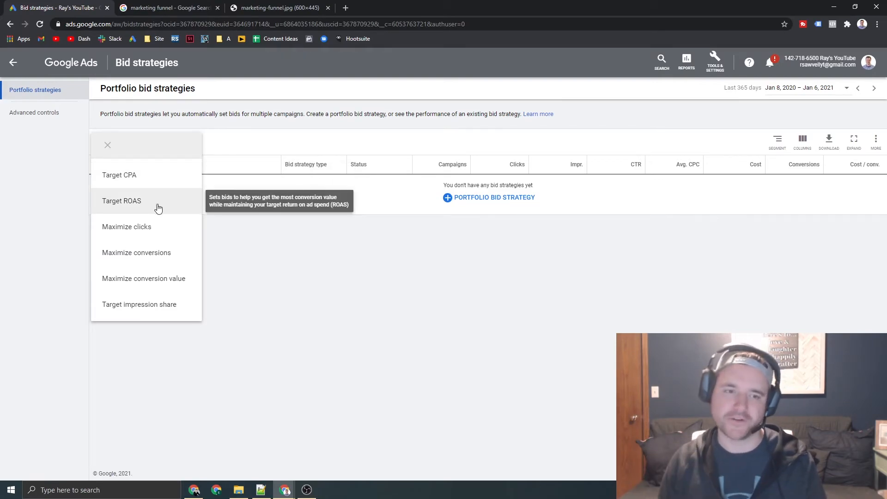
mouse_move(164, 304)
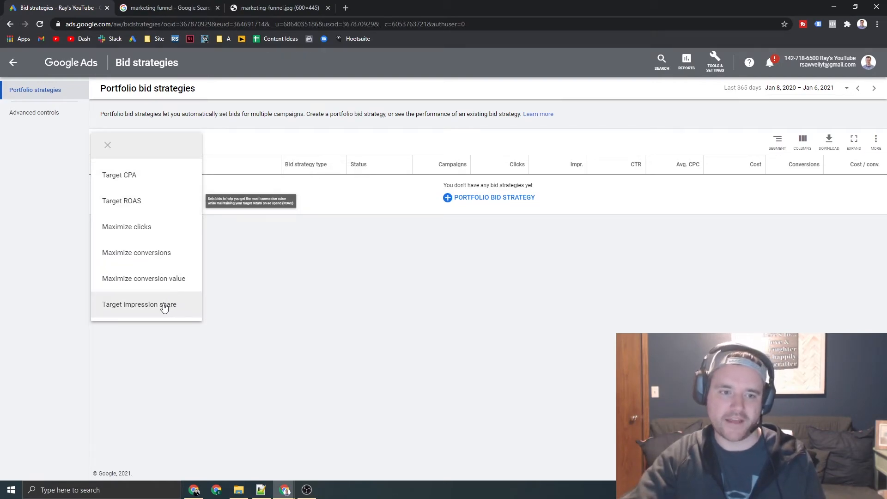
Step: Start a Target impression share strategy, glancing at the marketing funnel image in between
click(140, 304)
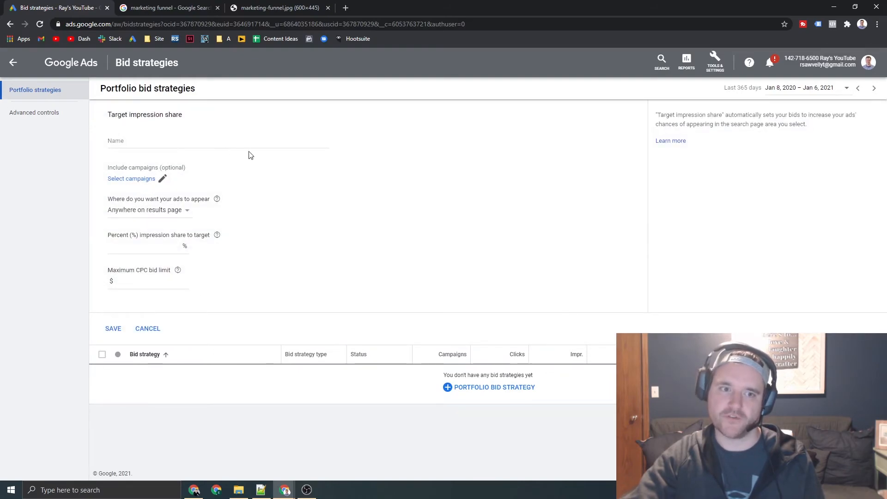
click(278, 8)
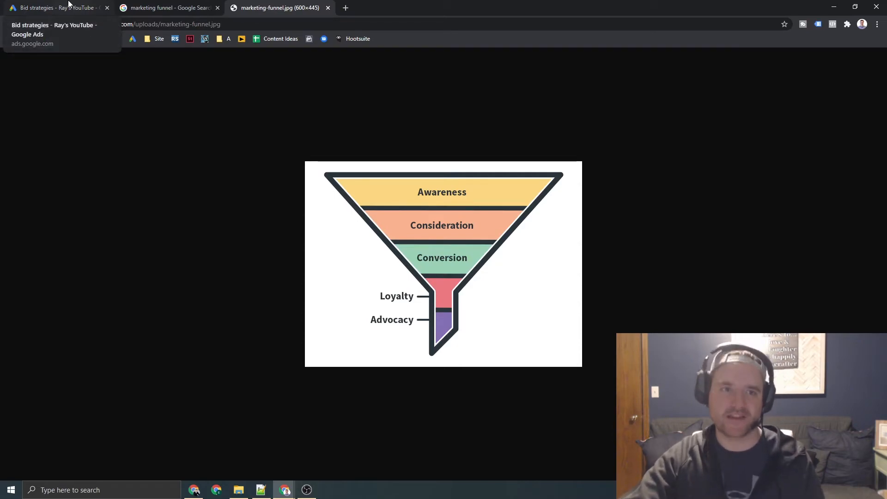
click(54, 8)
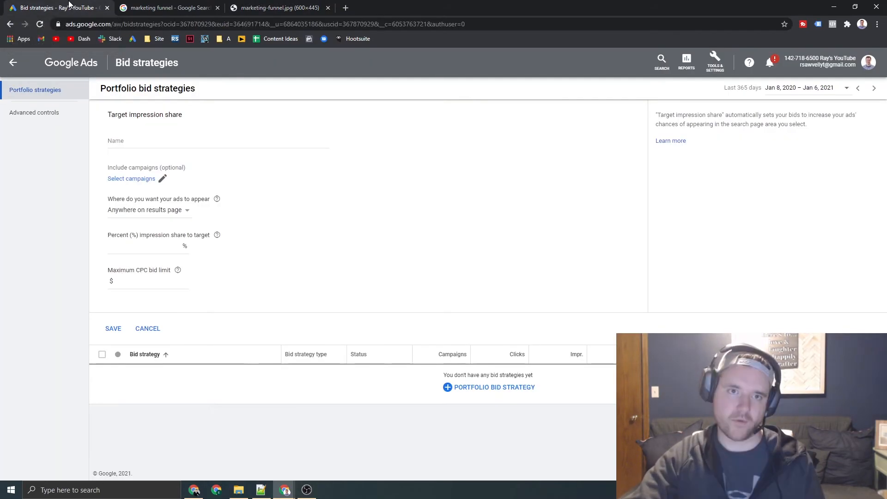
mouse_move(163, 220)
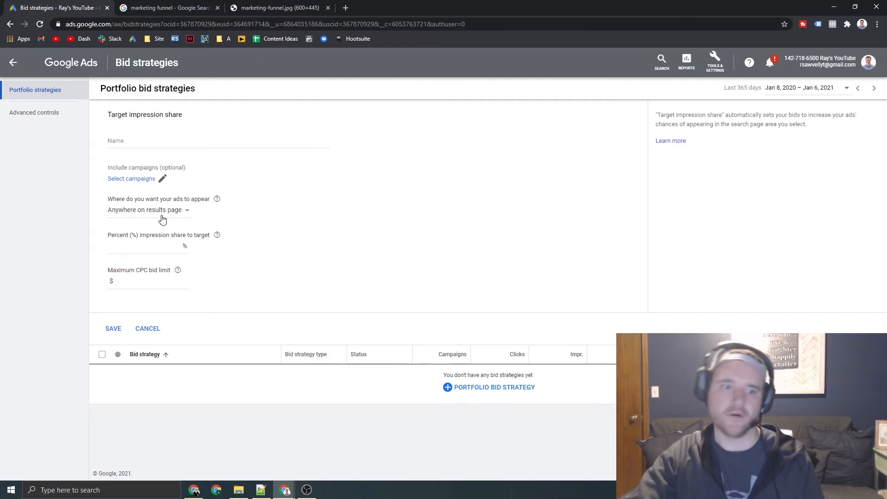
click(149, 210)
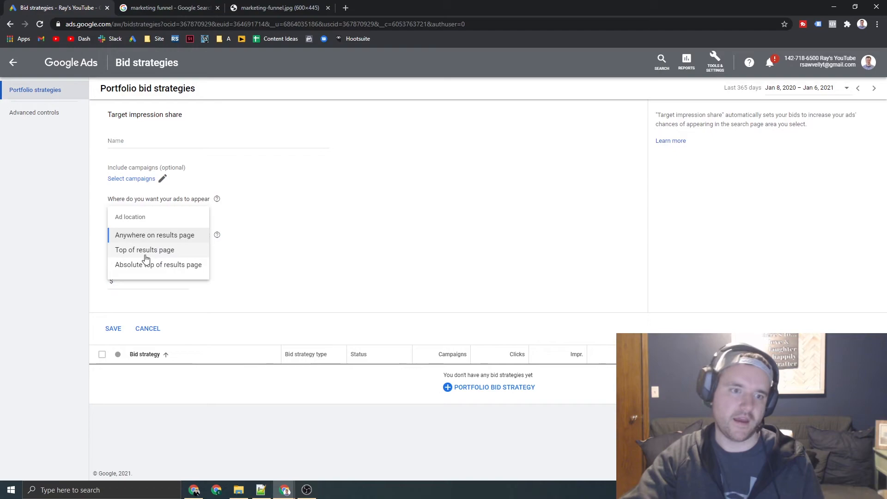
Step: Target top of results page at 90% with a $4 max CPC limit, then discard the draft
click(144, 250)
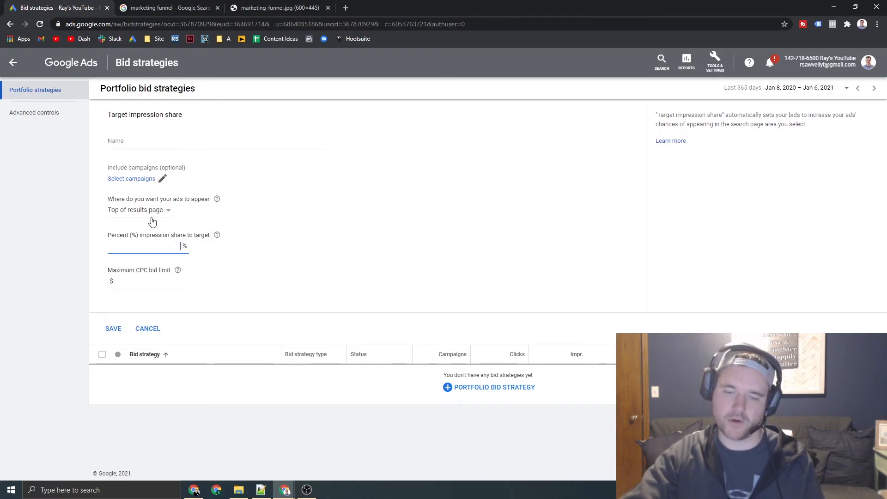
text(90)
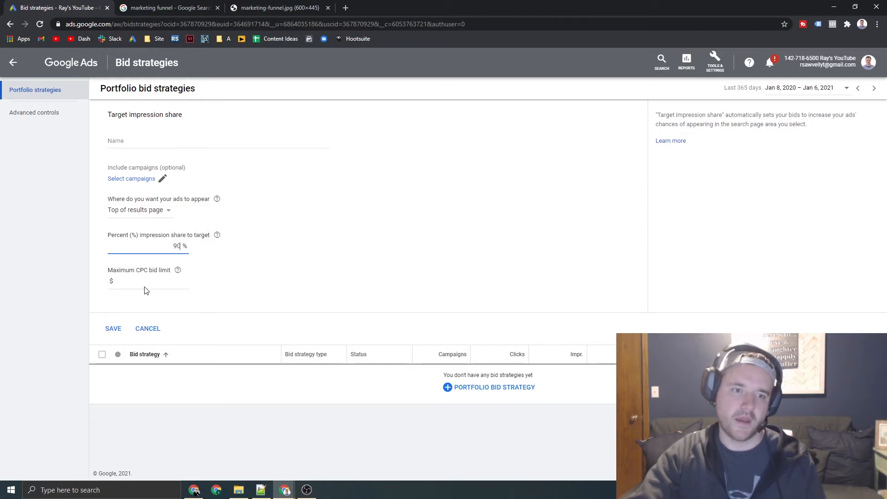
text(4)
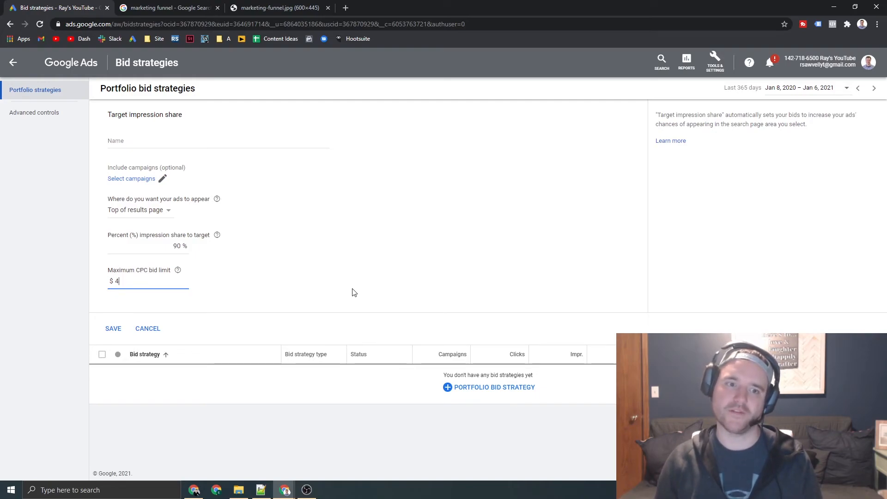
click(148, 329)
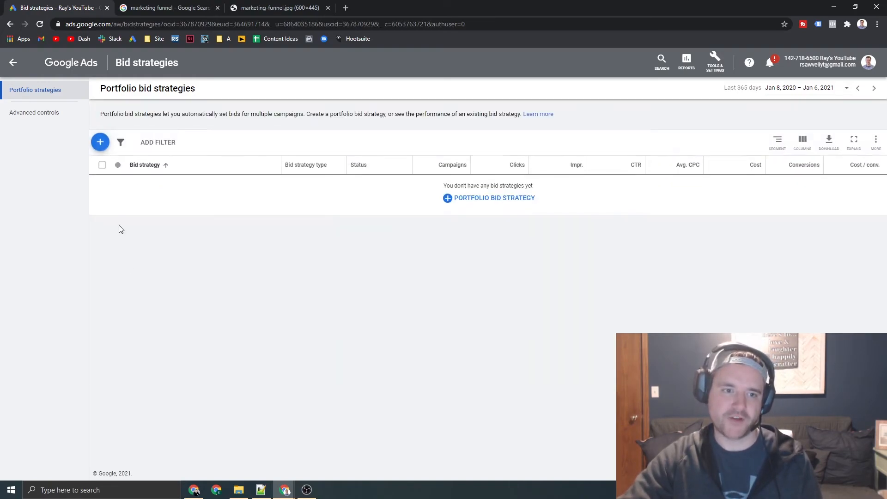
Step: Show the list of portfolio bid strategy types from the + button
click(100, 142)
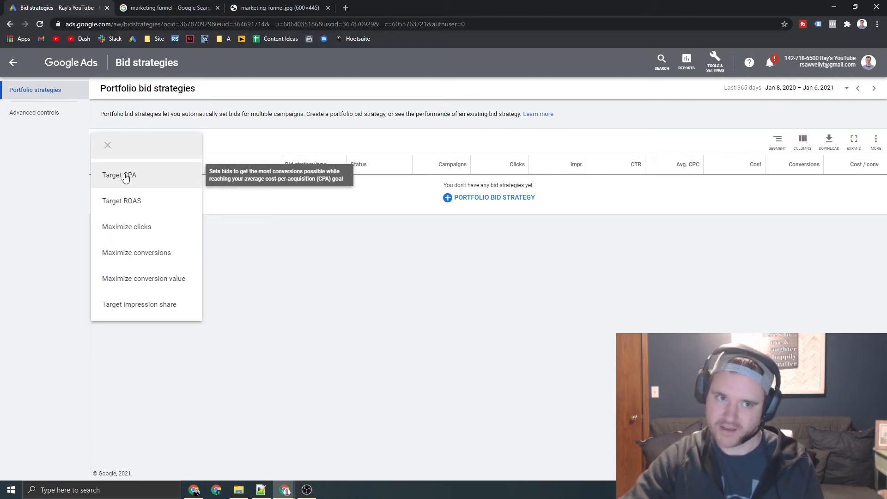
mouse_move(175, 205)
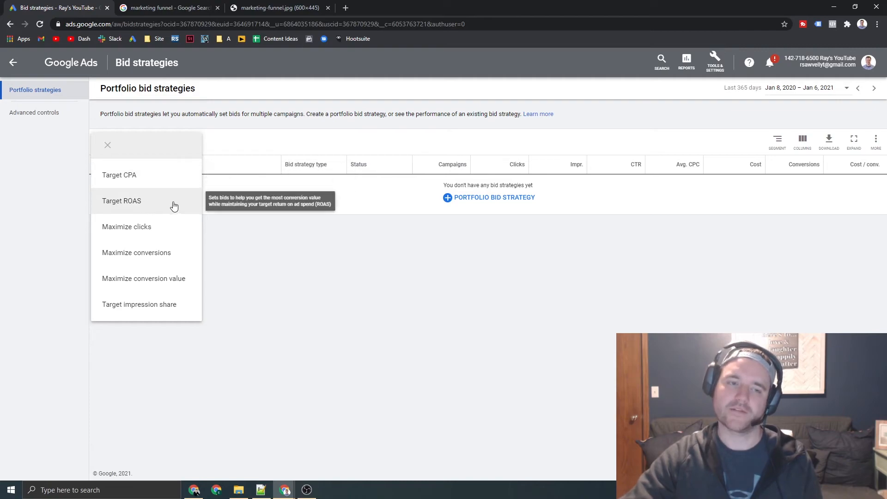
mouse_move(382, 139)
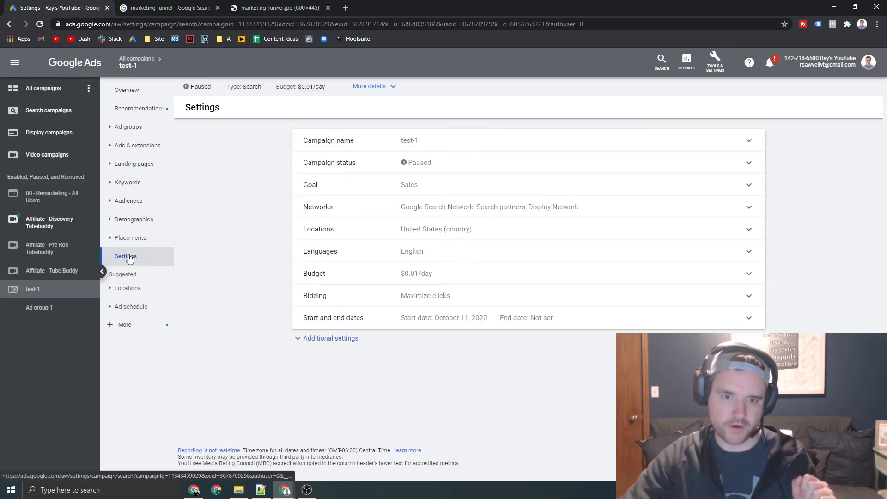
mouse_move(288, 286)
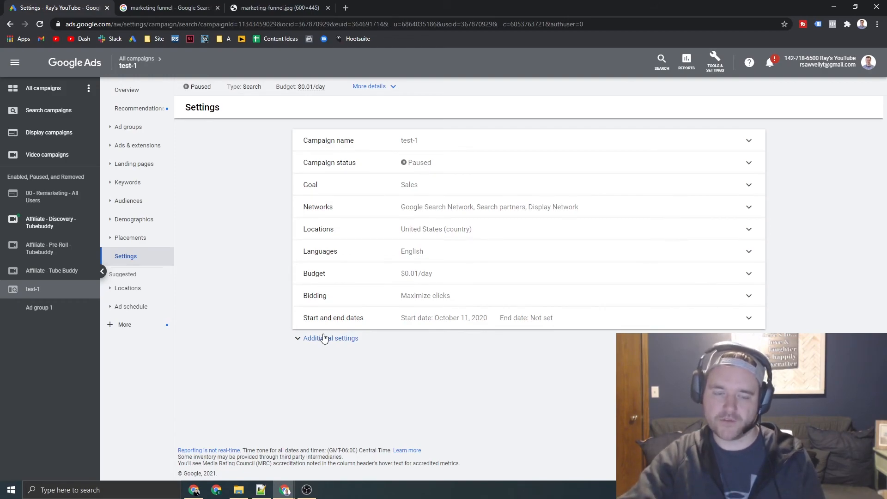
Step: Expand Additional settings and the Conversions section, showing no conversion tracking for test-1
click(331, 338)
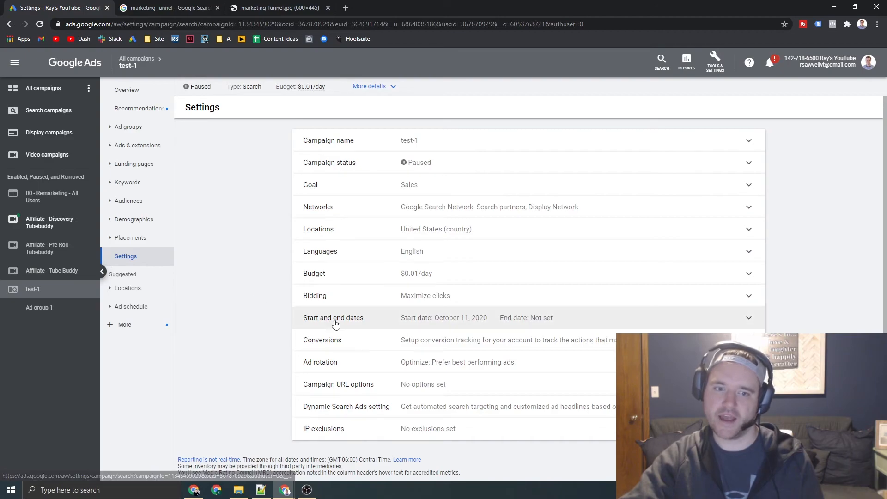
mouse_move(394, 355)
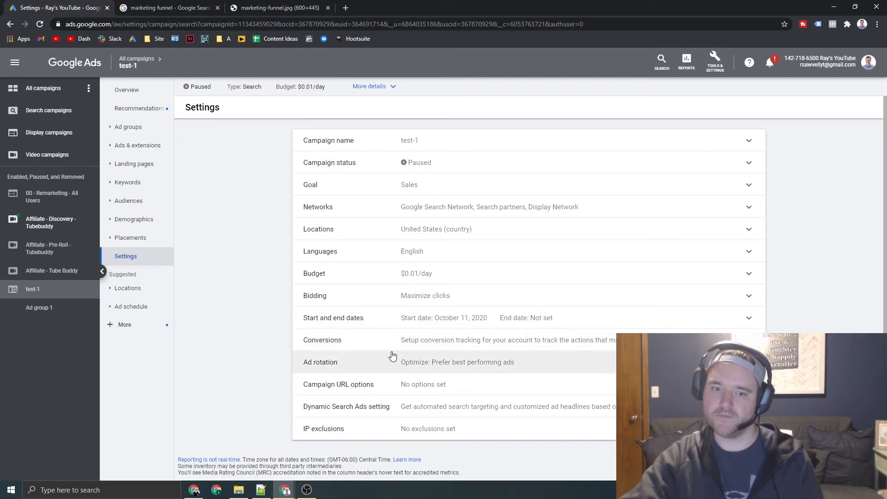
click(323, 339)
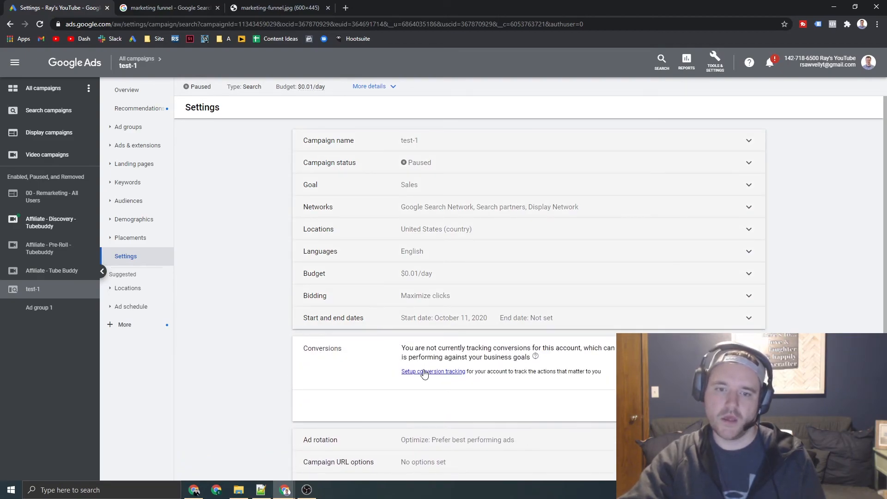
mouse_move(433, 371)
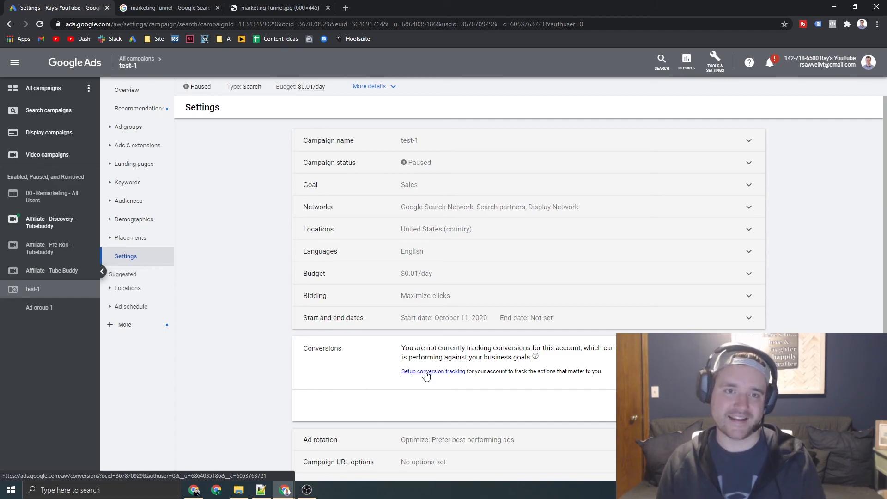
mouse_move(218, 194)
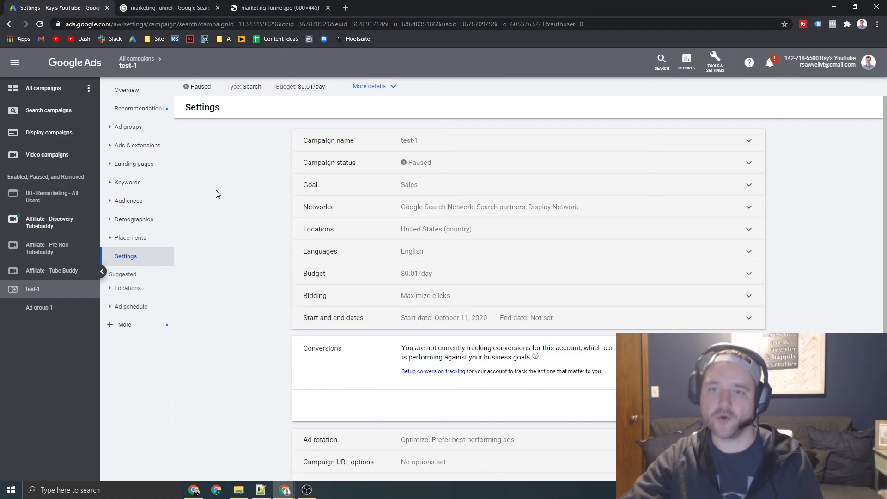